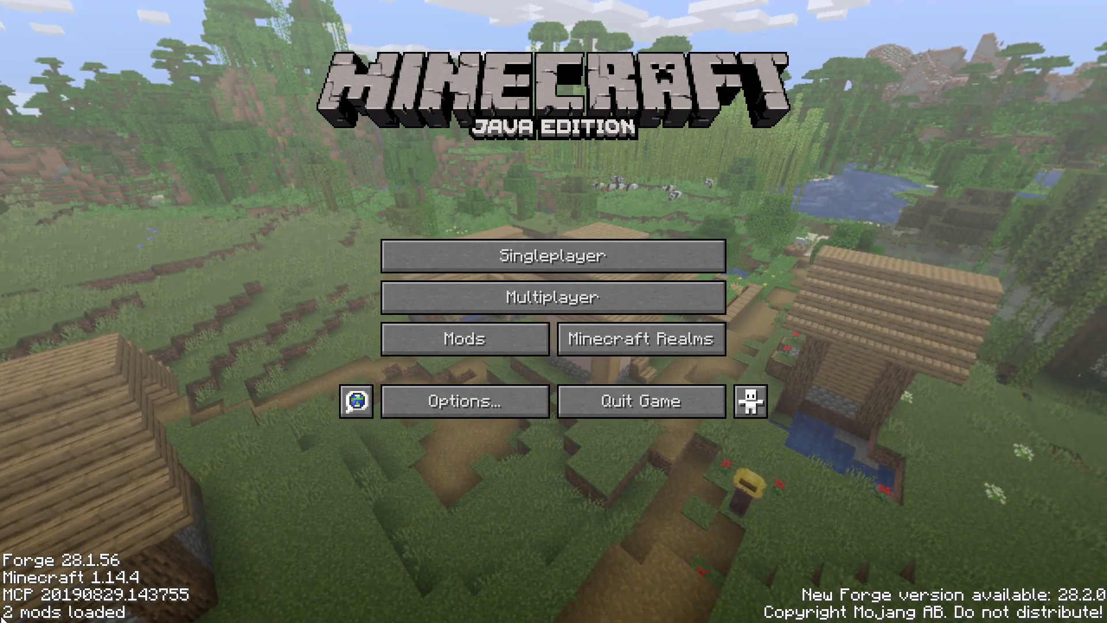
Step: Check the loaded mods list and glance at the video settings in the running game
click(464, 339)
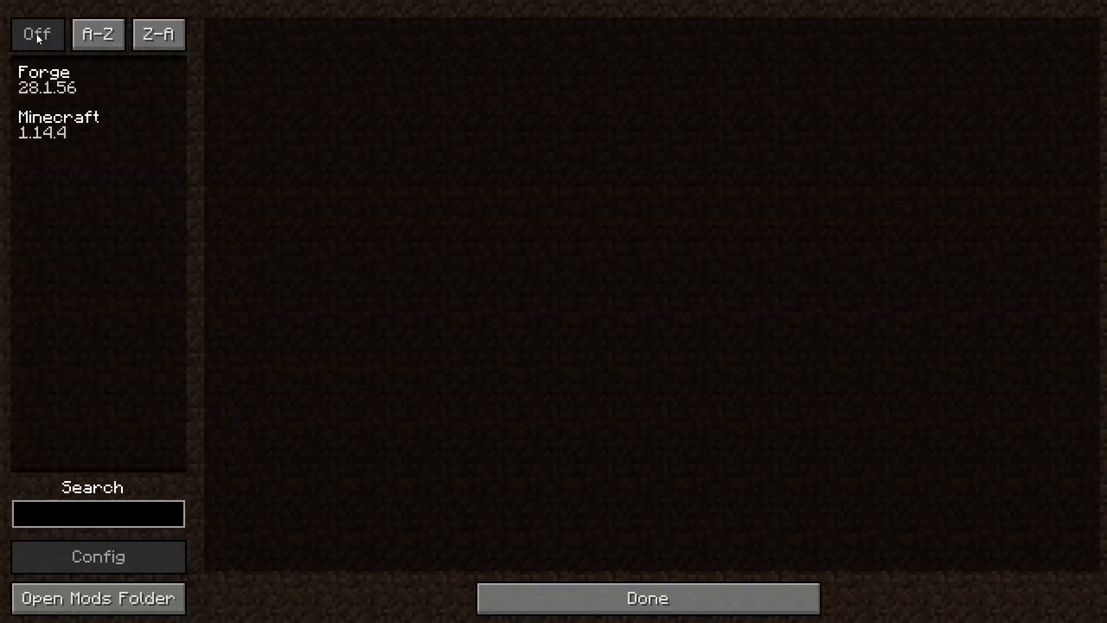
click(97, 125)
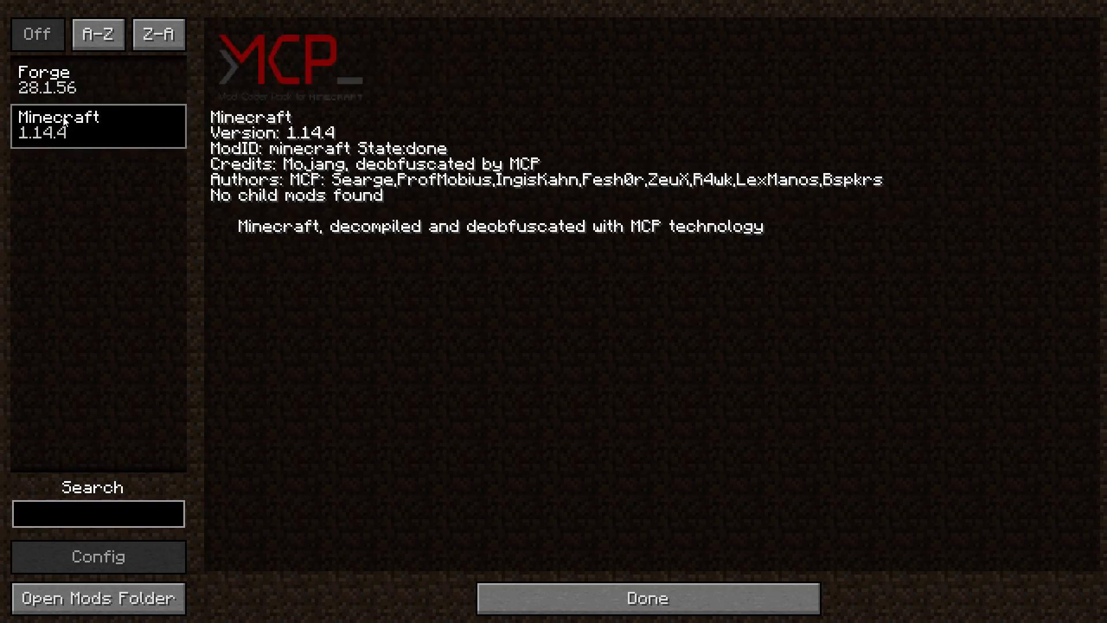
click(645, 598)
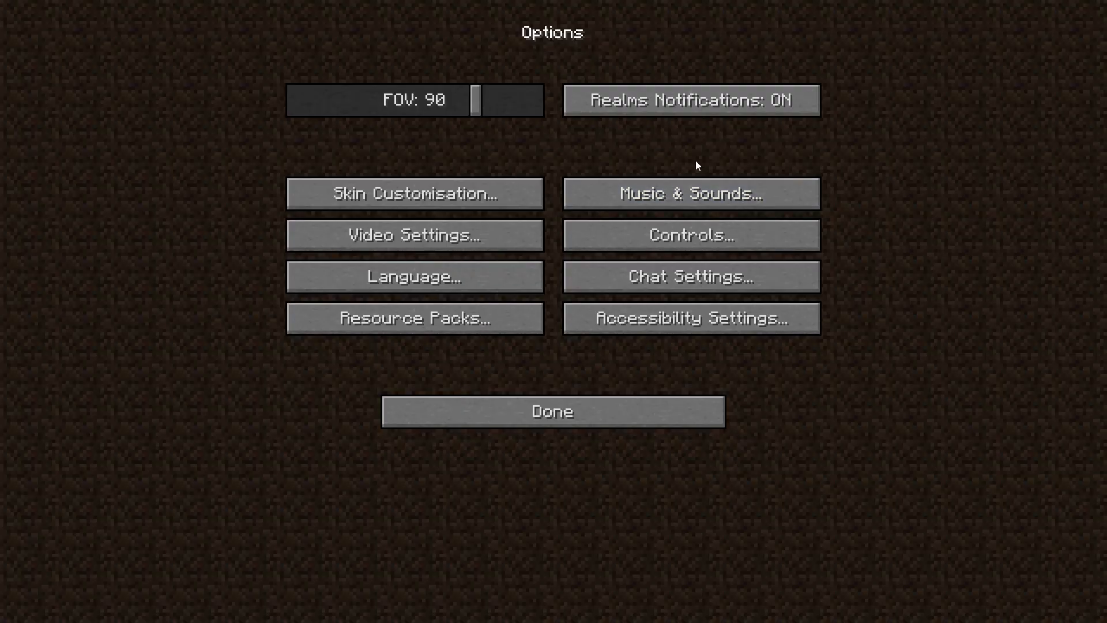
click(415, 234)
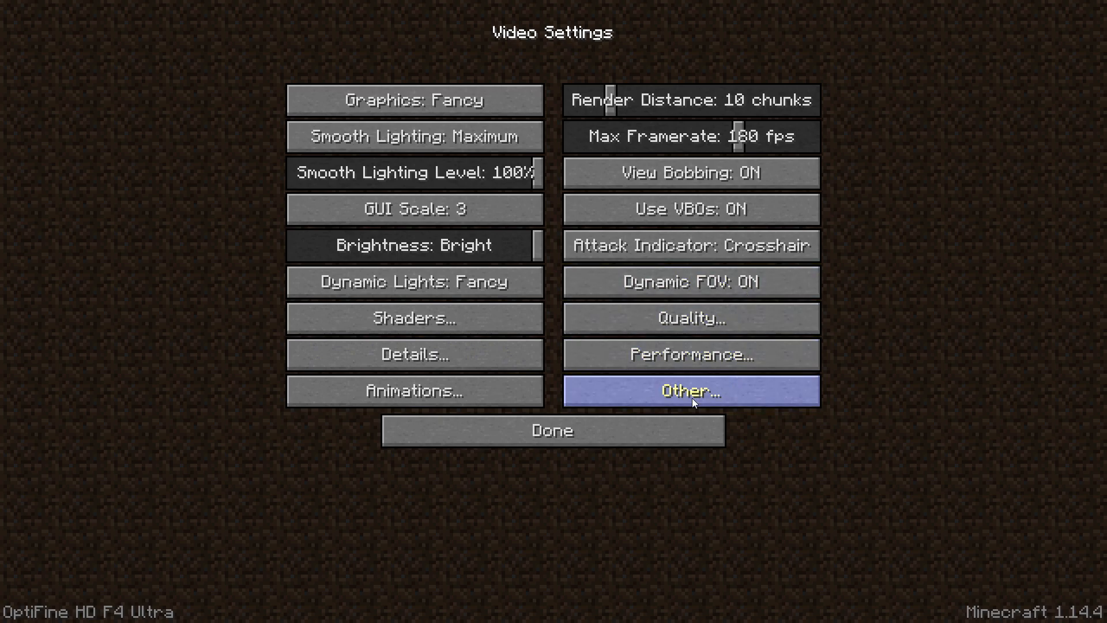
mouse_move(602, 439)
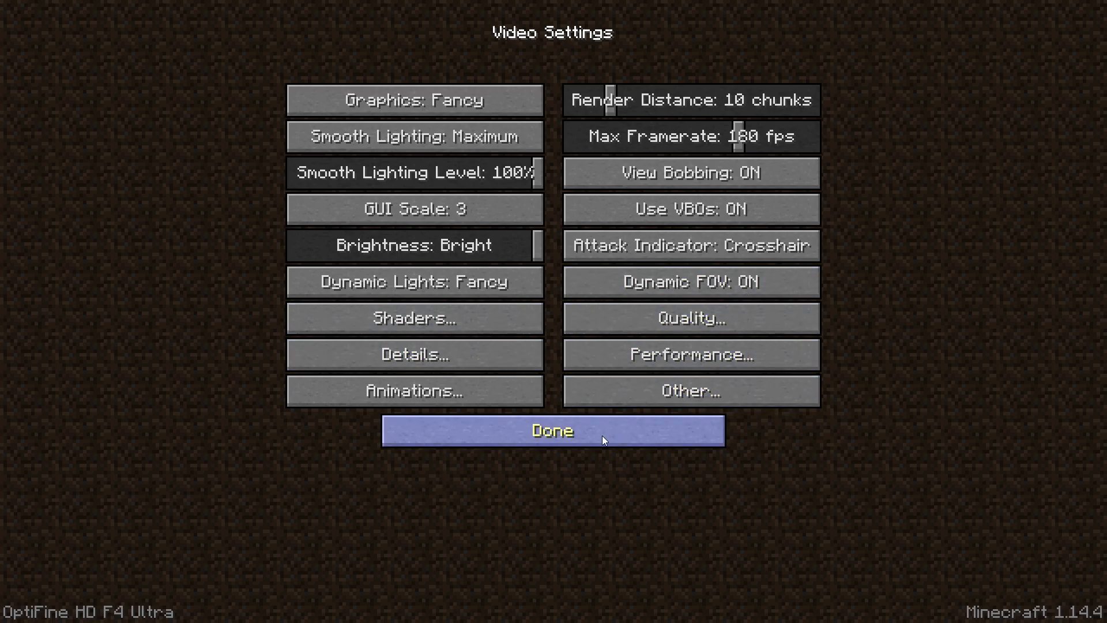
click(553, 430)
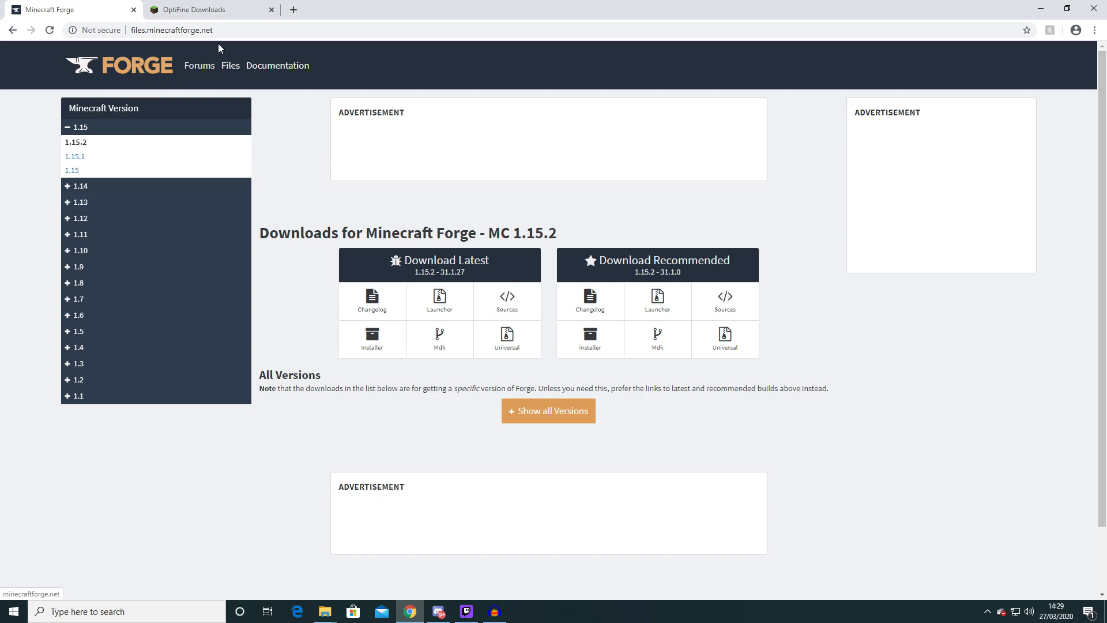
mouse_move(267, 138)
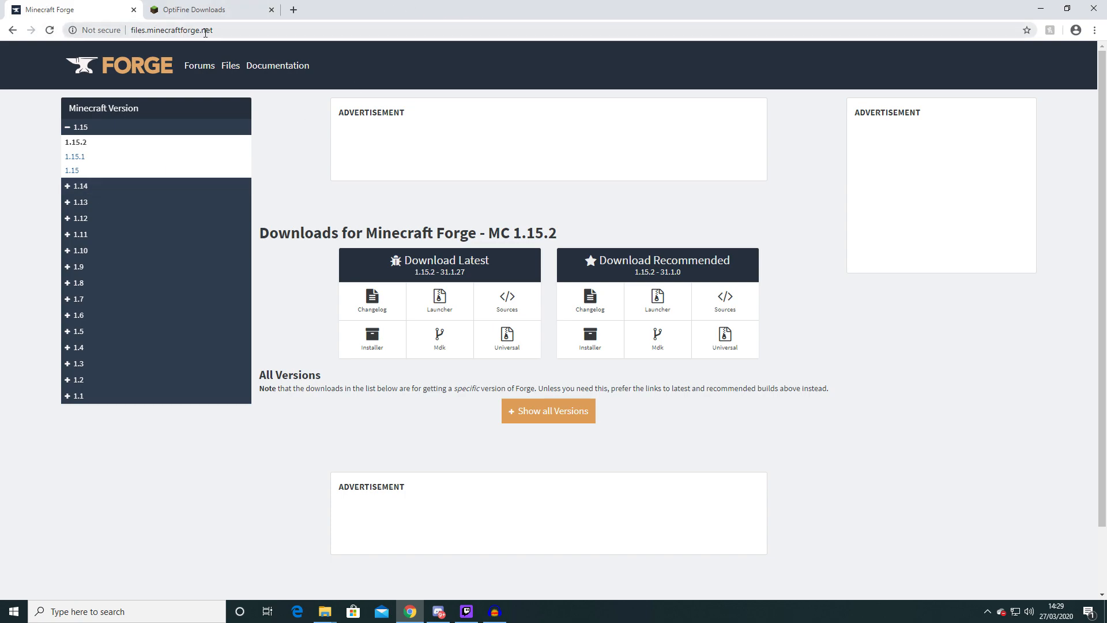
Step: On the Forge 1.14.4 downloads list, start the Installer download for Forge 28.1.56
click(79, 185)
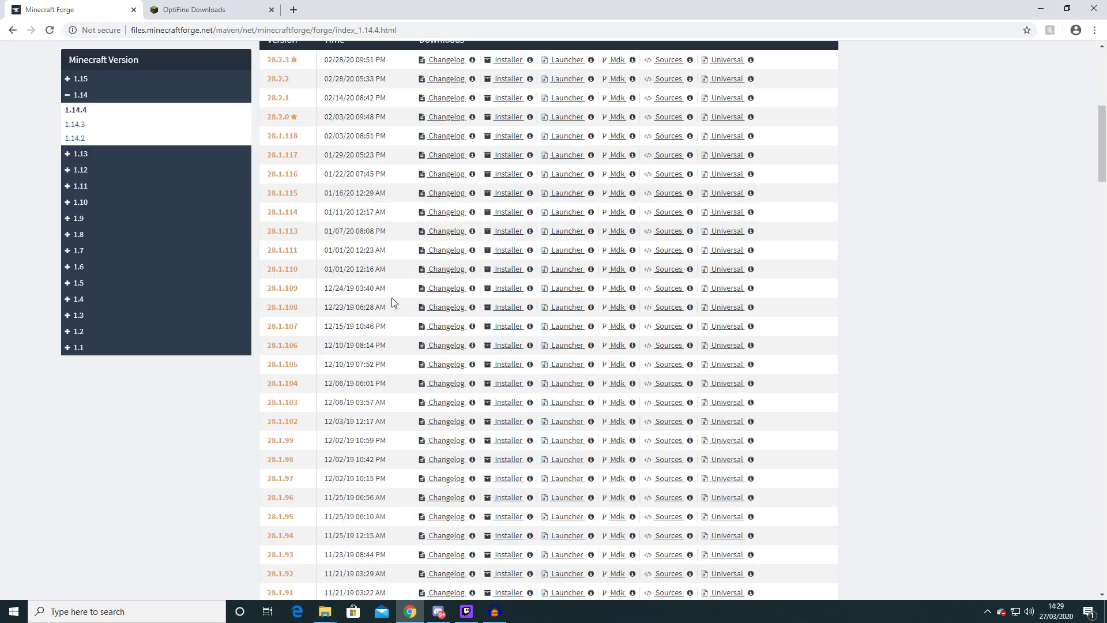
scroll(down, 3)
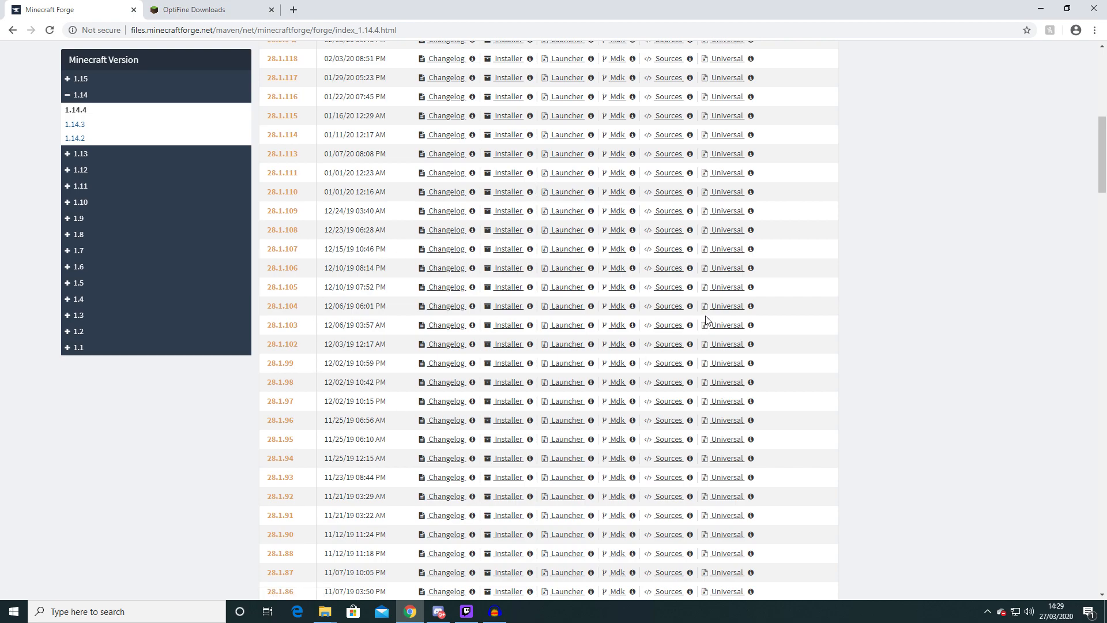
scroll(down, 3)
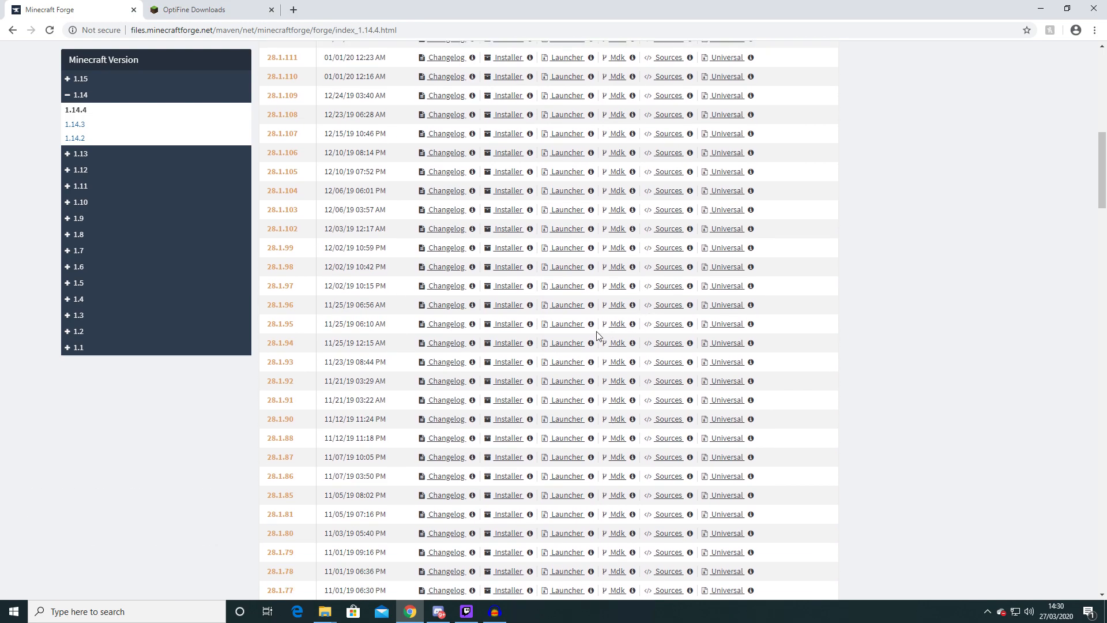
scroll(down, 3)
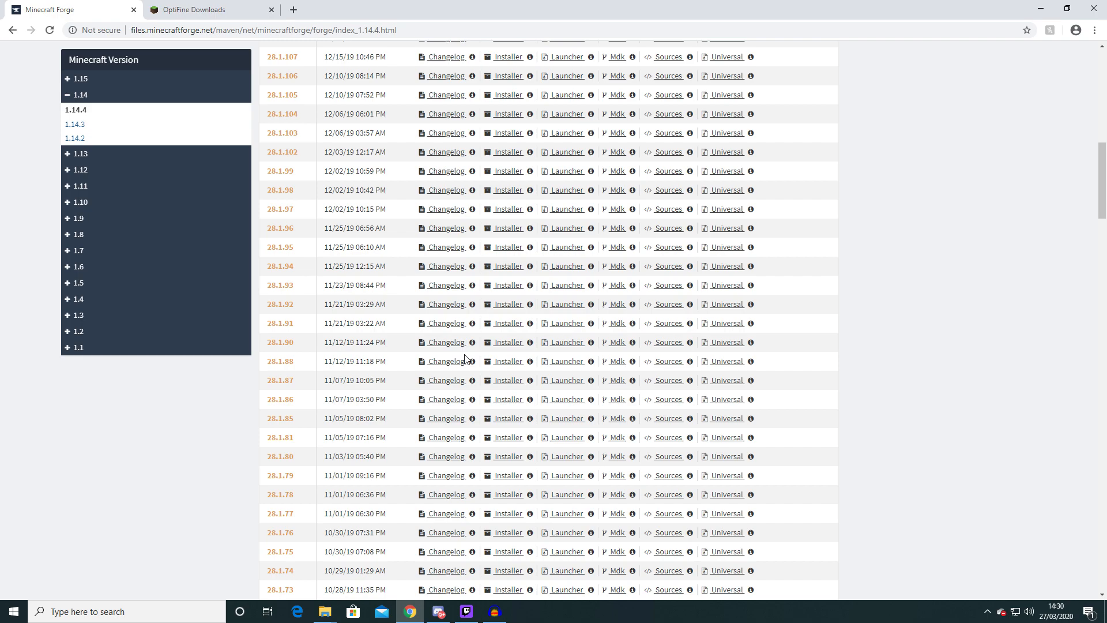
scroll(down, 3)
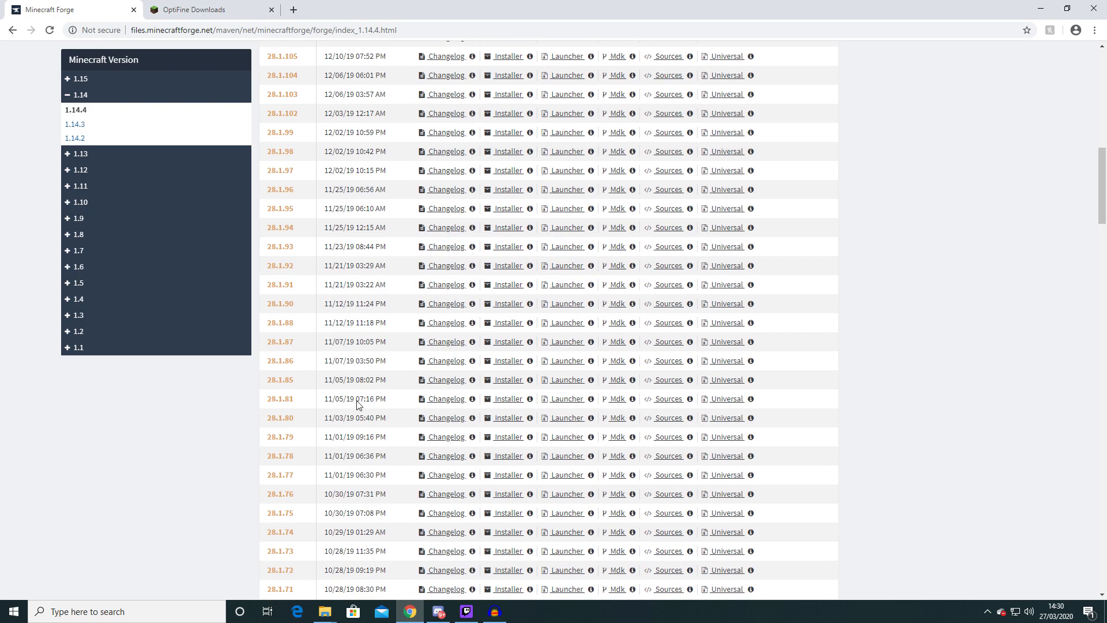
scroll(down, 3)
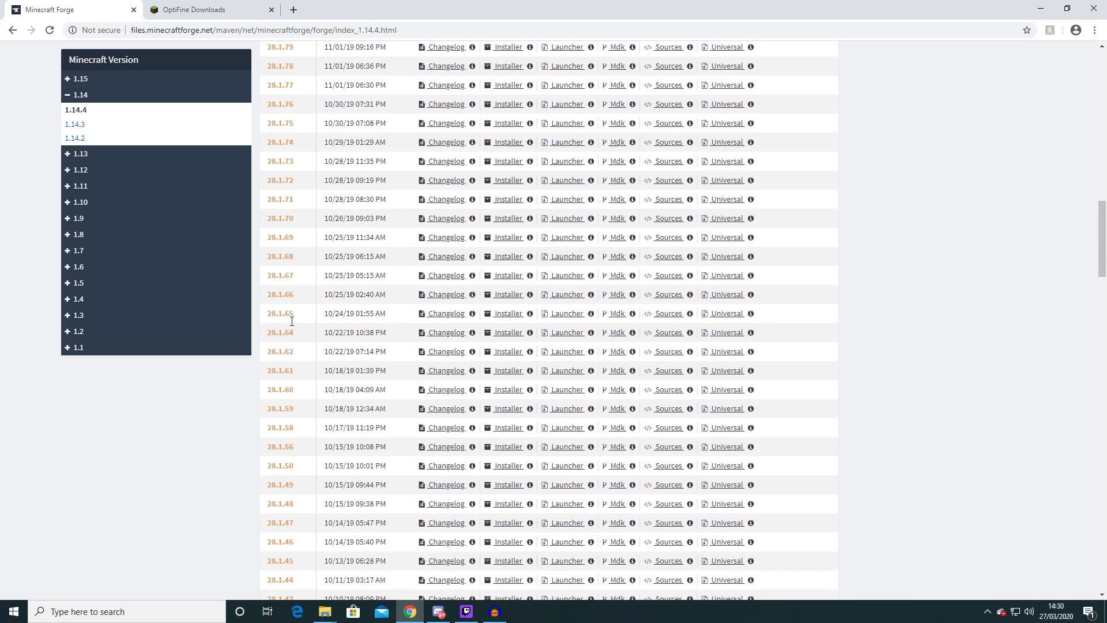
scroll(down, 3)
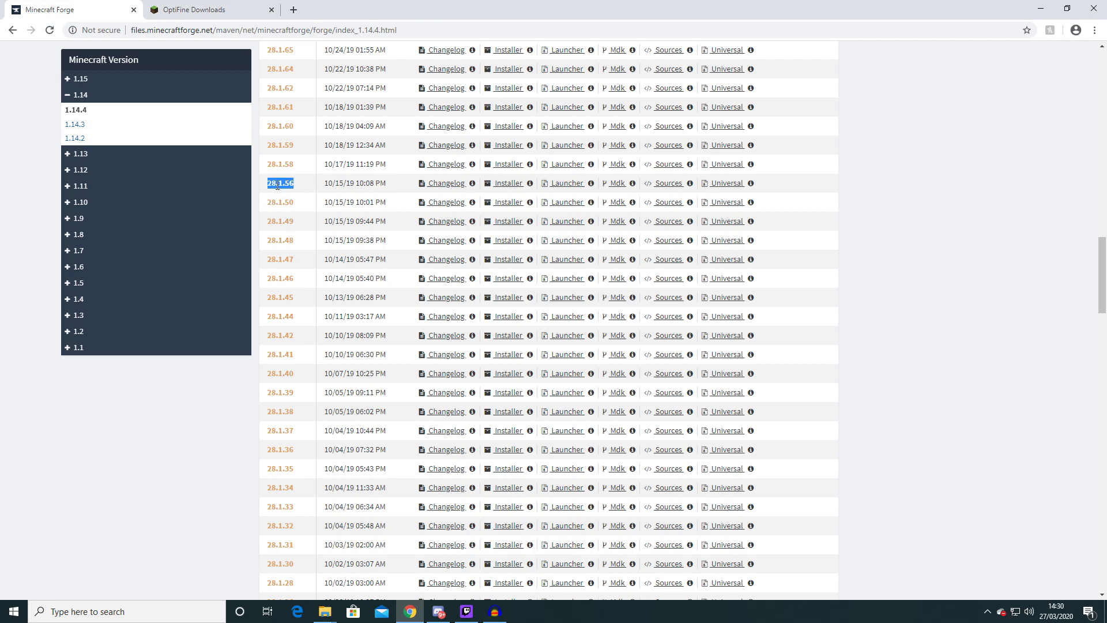
mouse_move(507, 183)
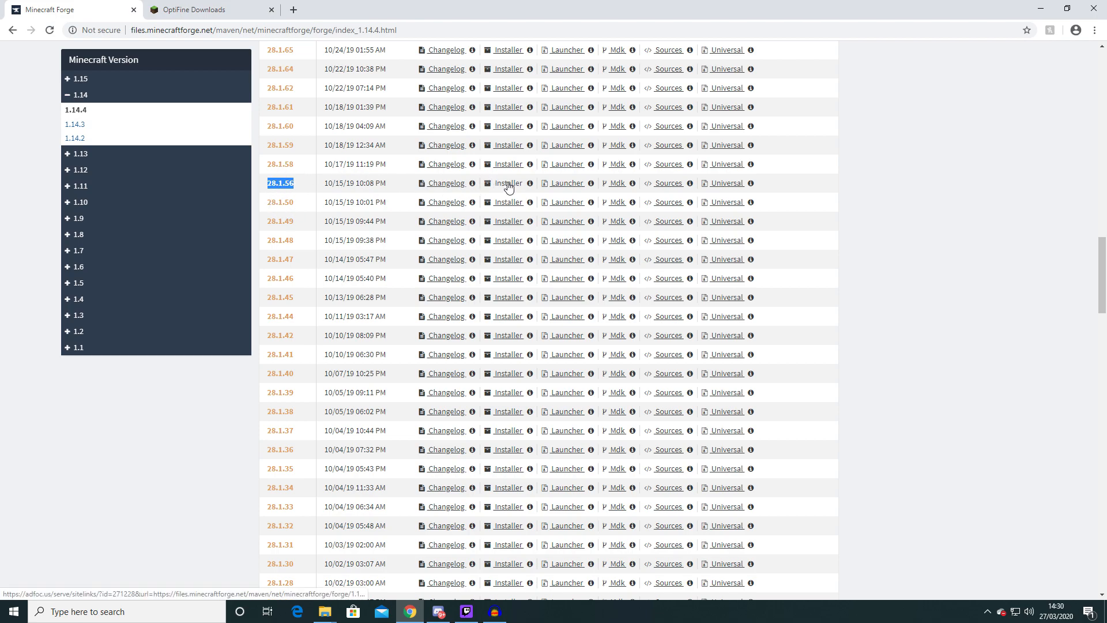
click(507, 184)
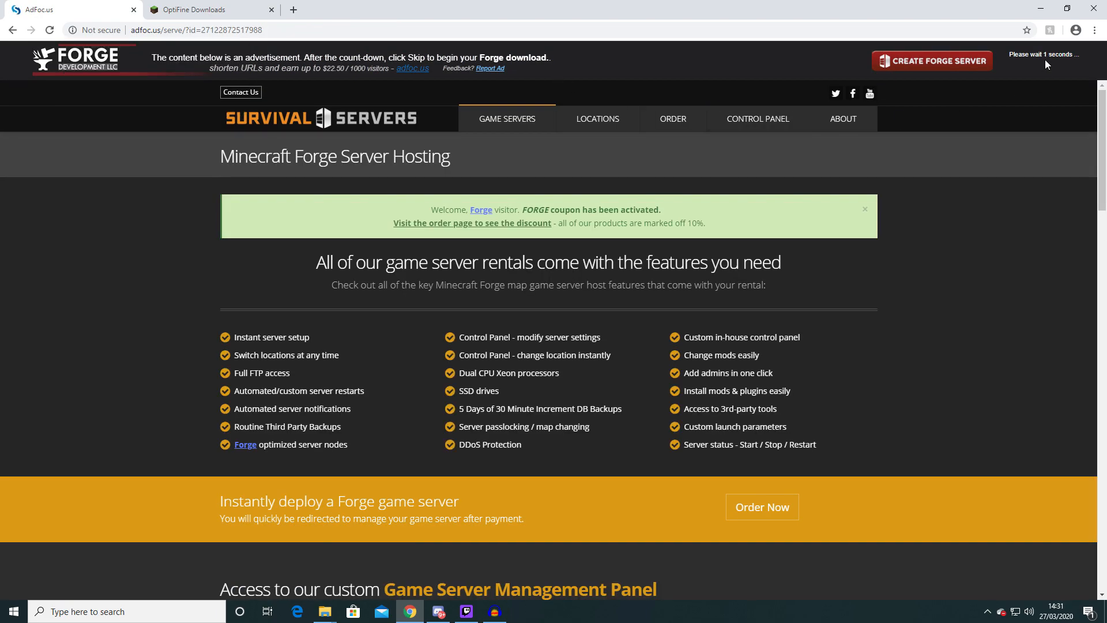
Step: Skip the adfoc.us ad and keep the flagged Forge 1.14.4-28.1.56 installer jar
click(1038, 61)
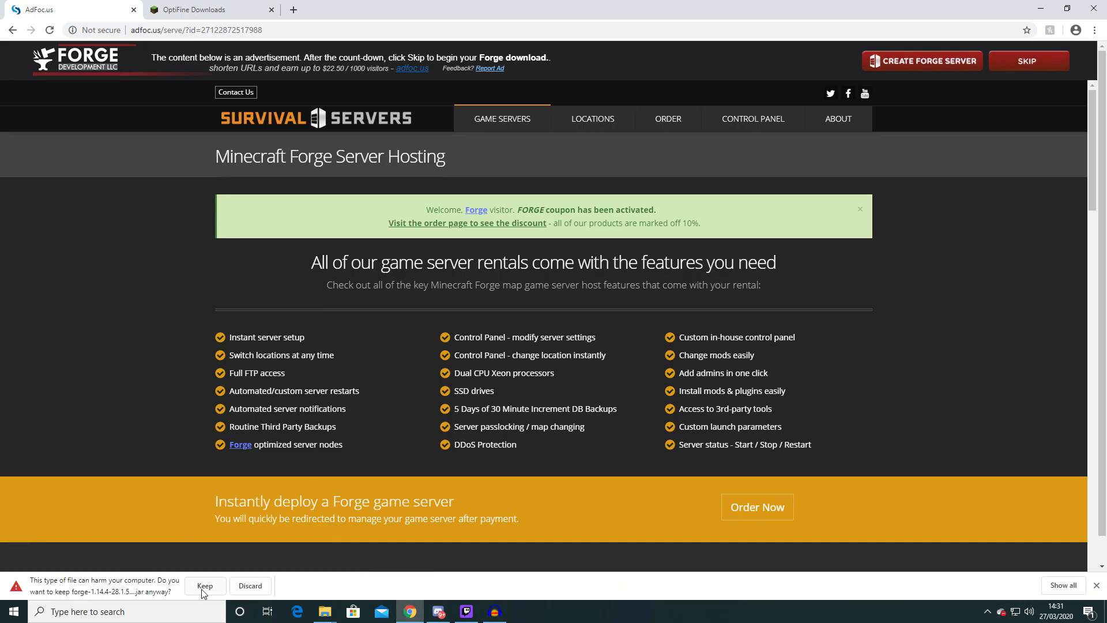
click(205, 586)
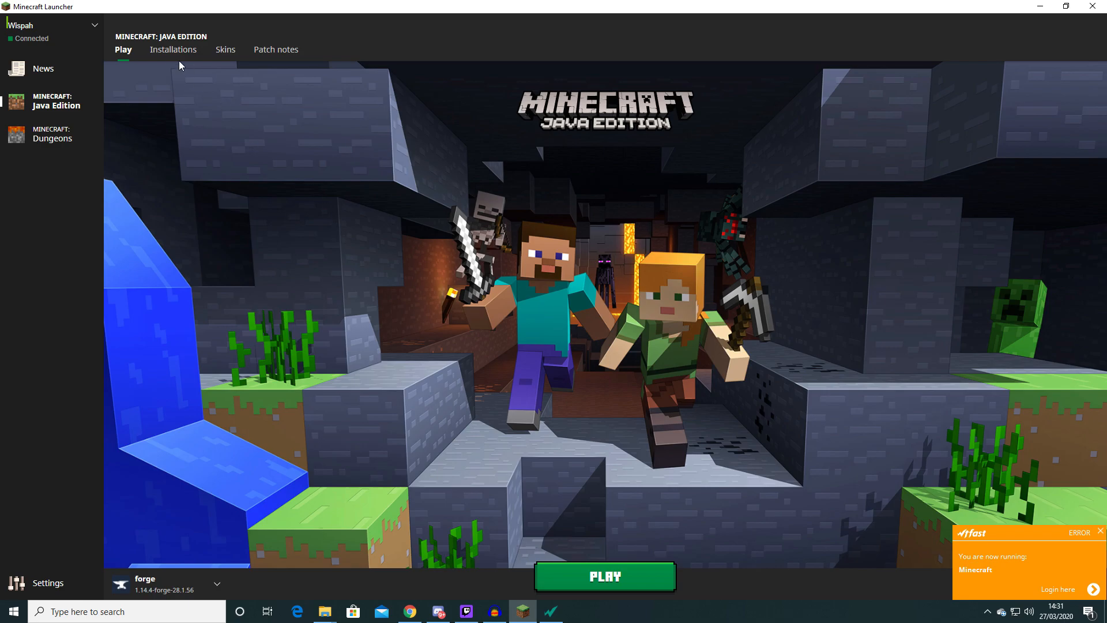
Step: Create installation 'OPTIFINE AND FORGE' on release 1.14.4-forge-28.1.56
click(173, 50)
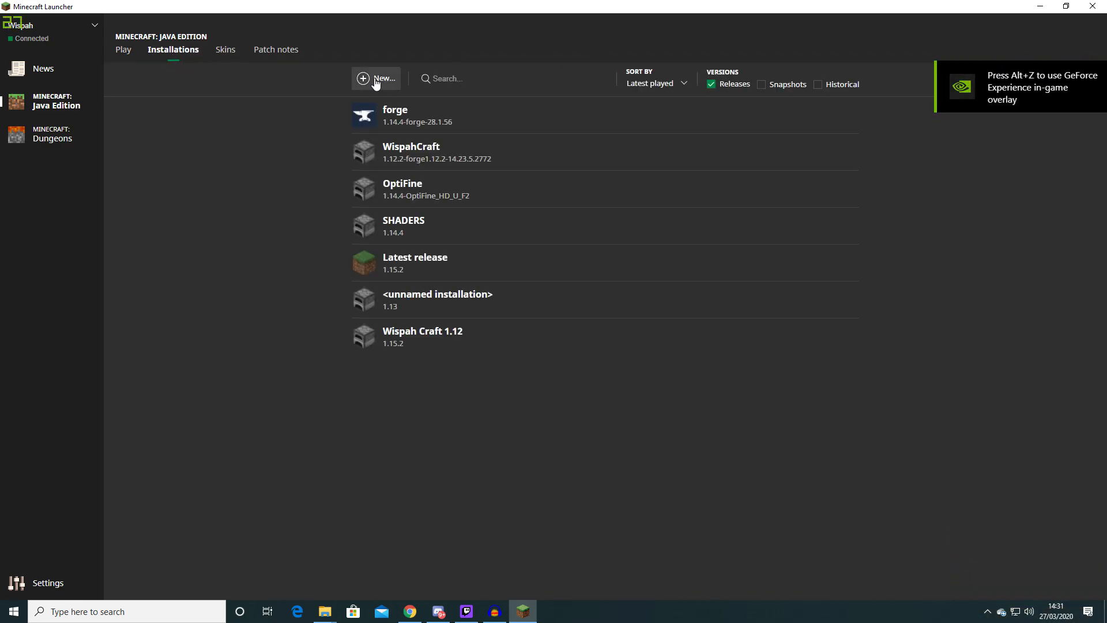
click(376, 78)
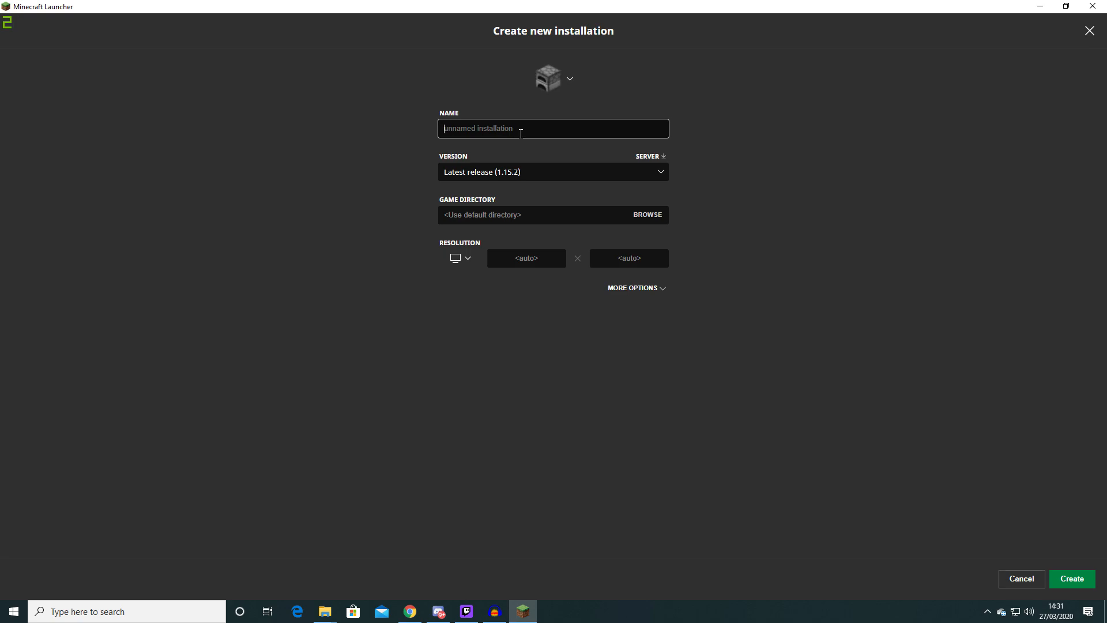
text(OPTIFINE AND FORGE)
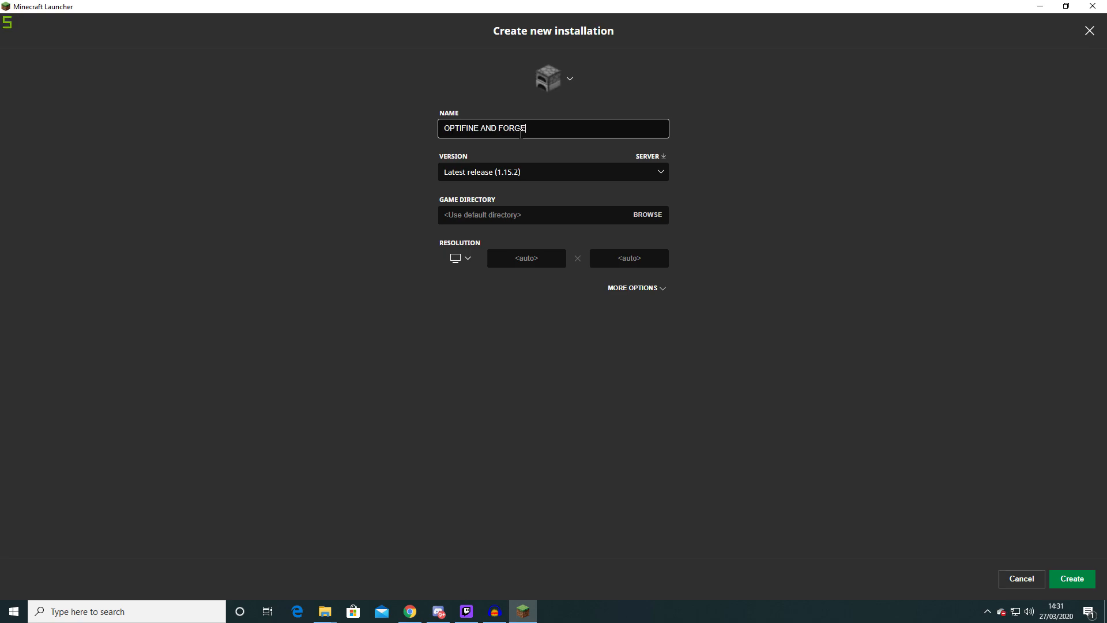
click(552, 172)
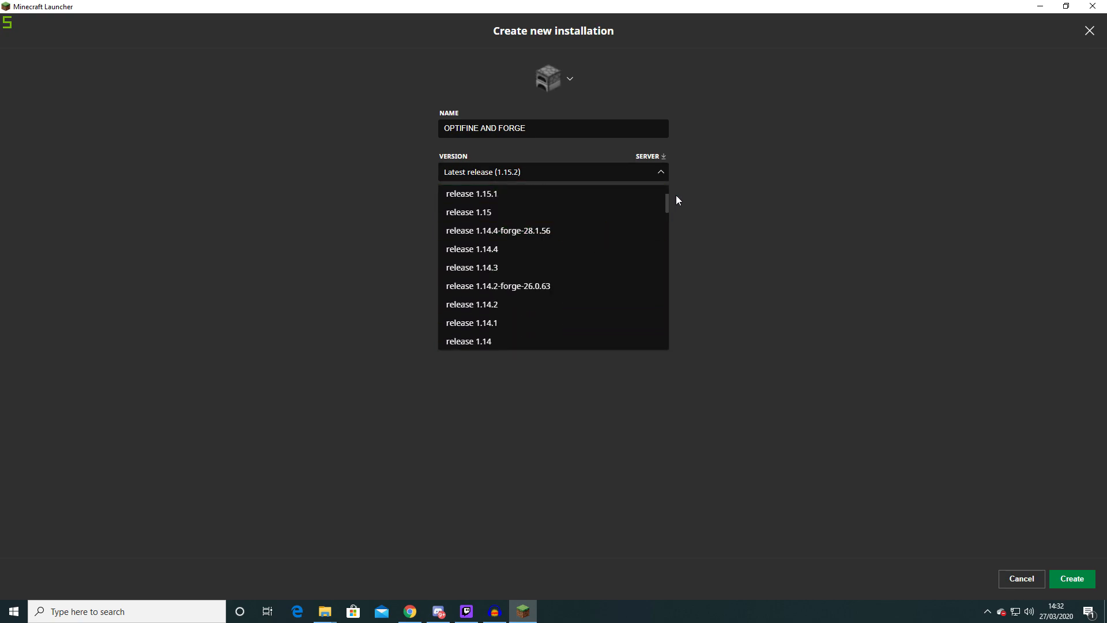
scroll(down, 3)
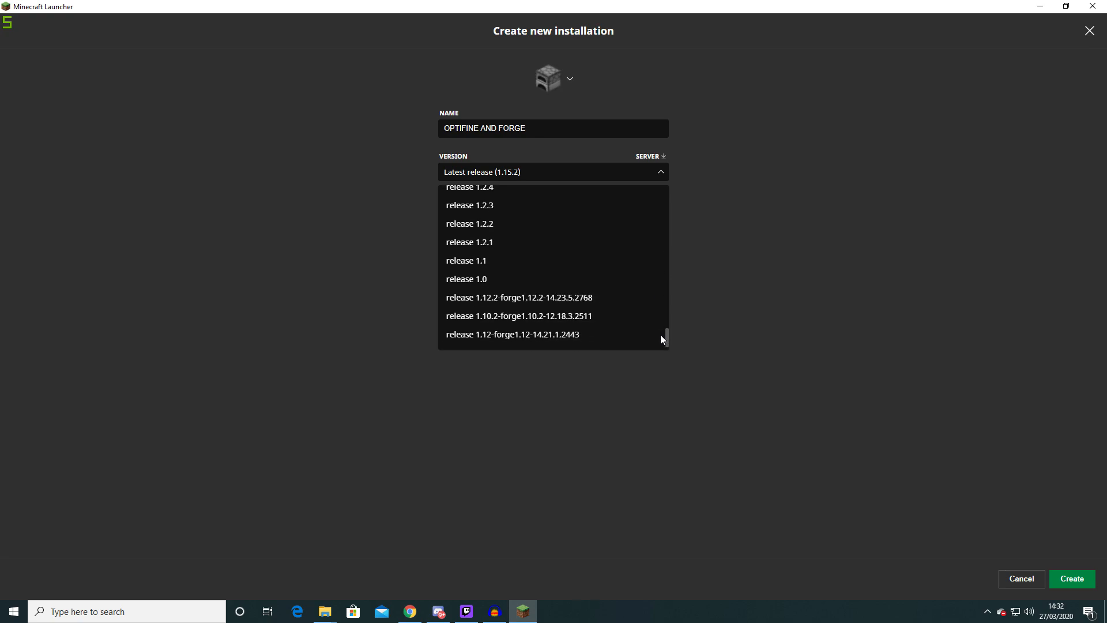
scroll(up, 3)
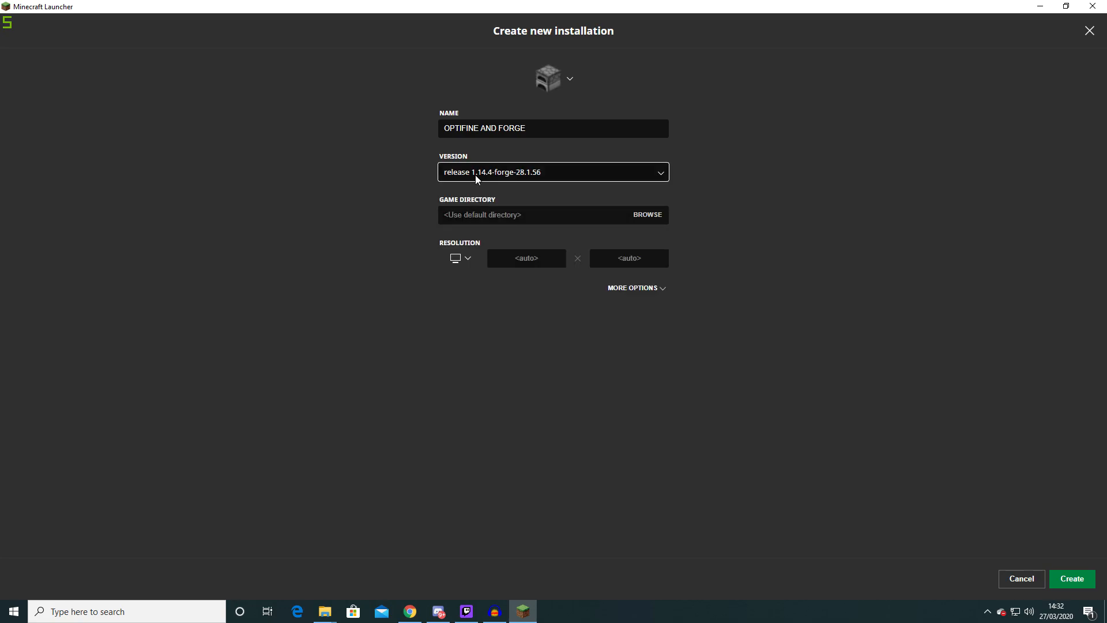
click(1072, 578)
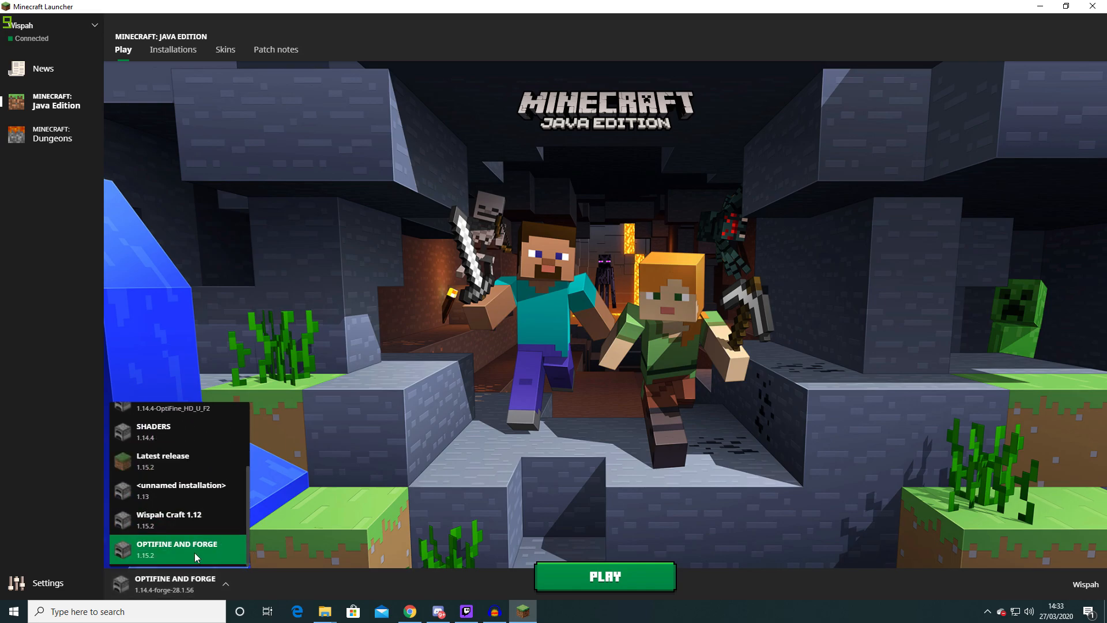
Step: Launch the game with the OPTIFINE AND FORGE installation selected
click(177, 549)
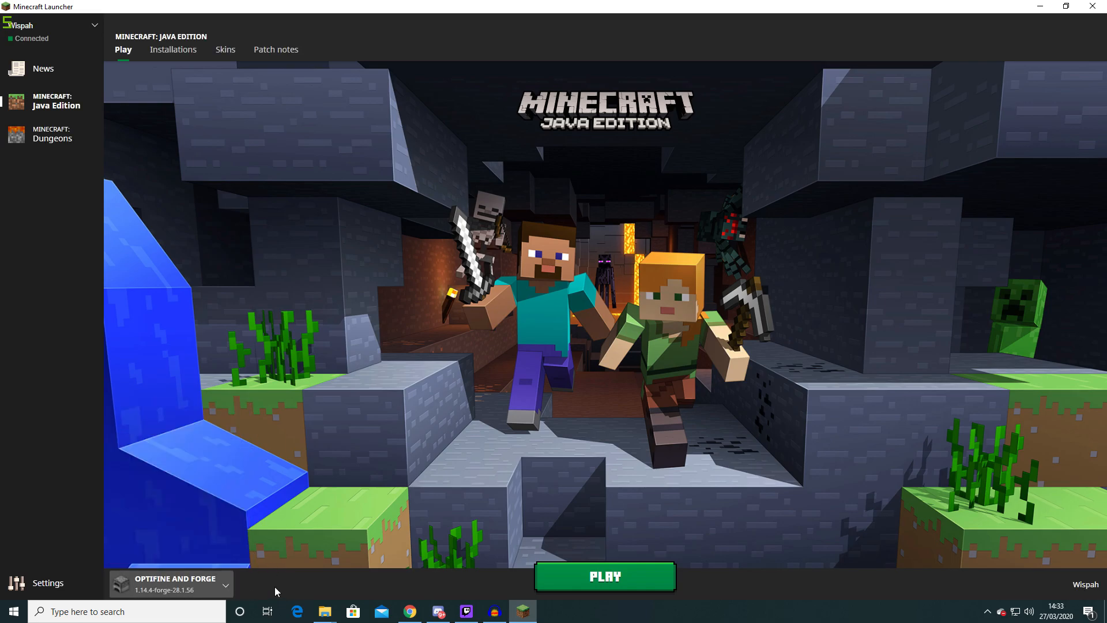
click(603, 577)
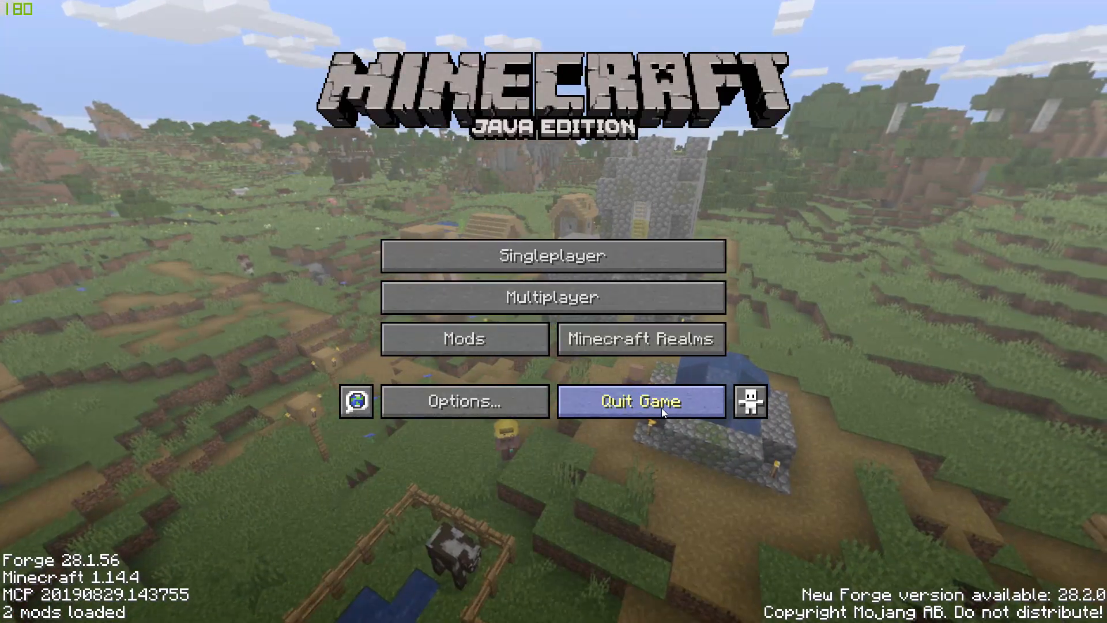
Step: Quit the game and highlight OptiFine 1.14.4 HD U F4 on the OptiFine downloads page
click(640, 402)
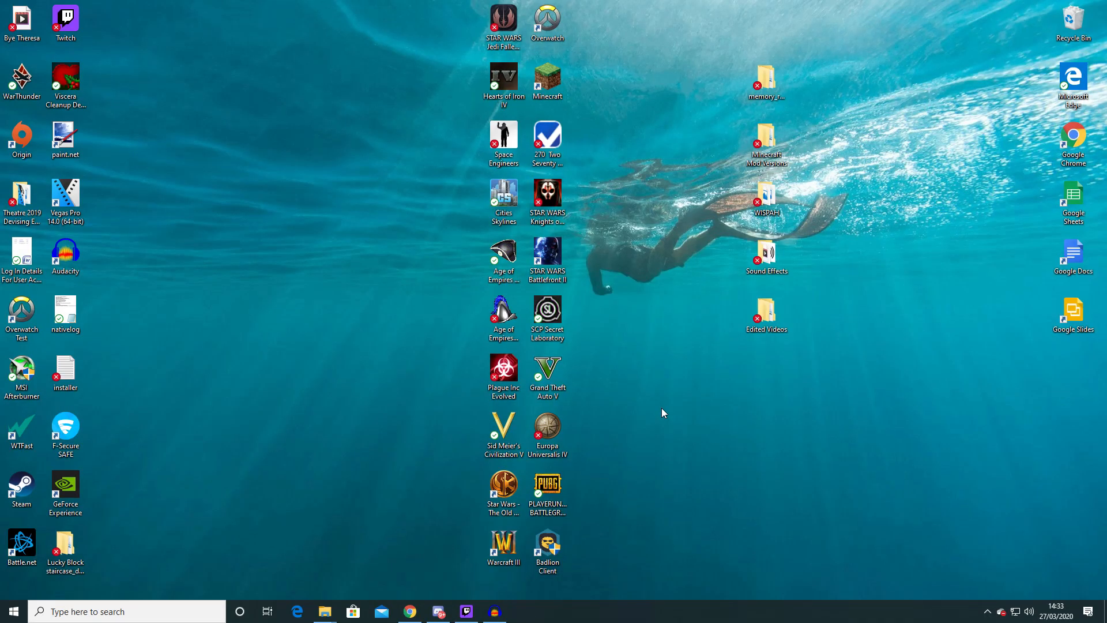
click(409, 611)
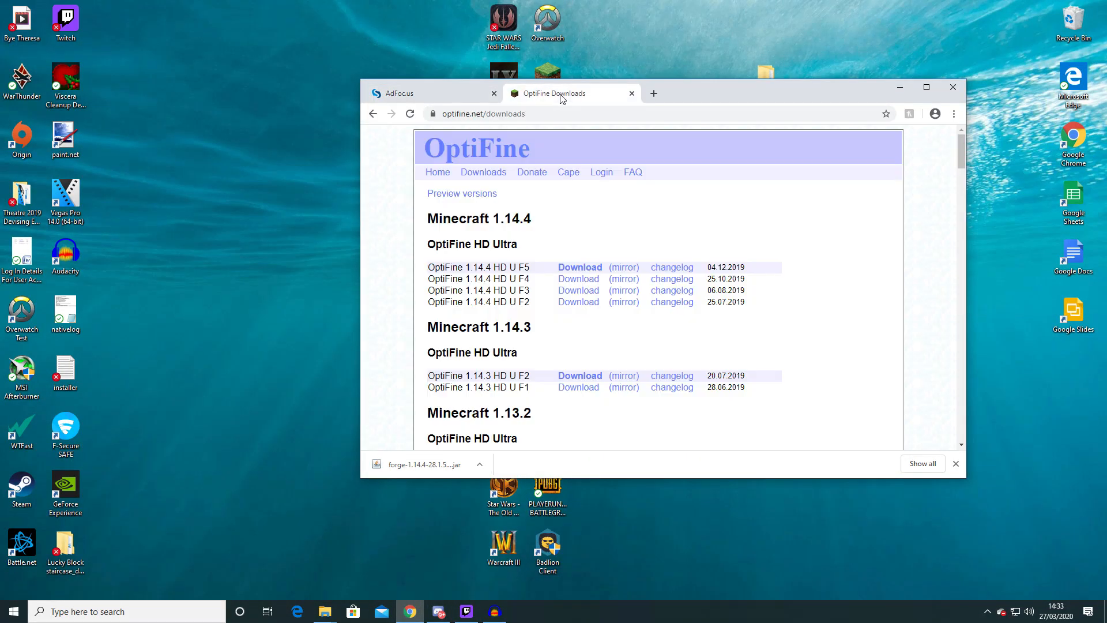
click(926, 87)
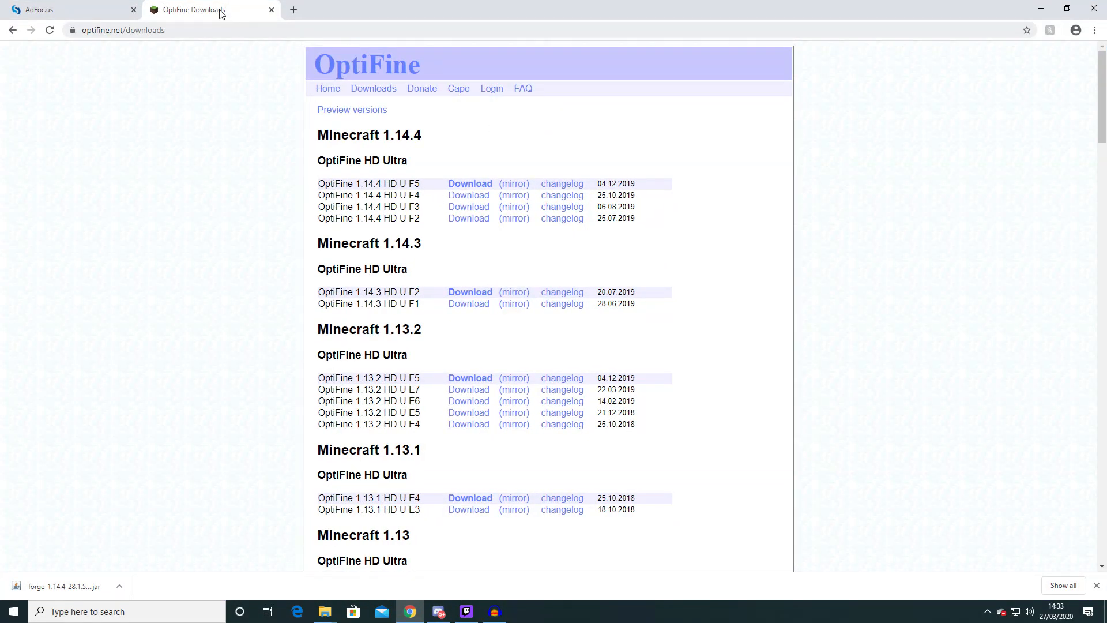
mouse_move(318, 130)
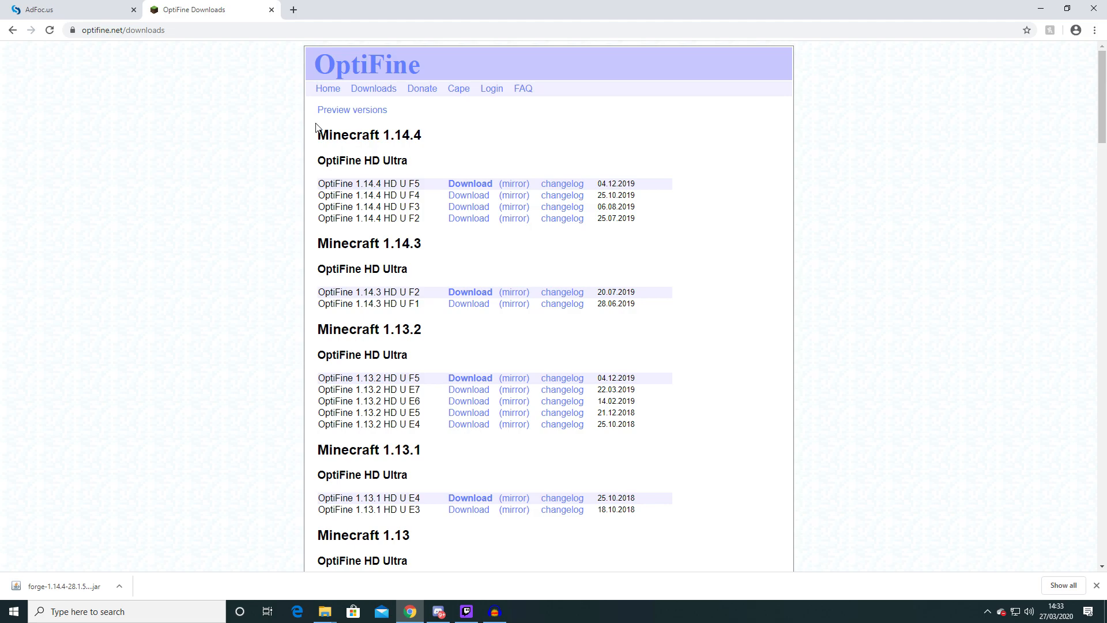
mouse_move(419, 196)
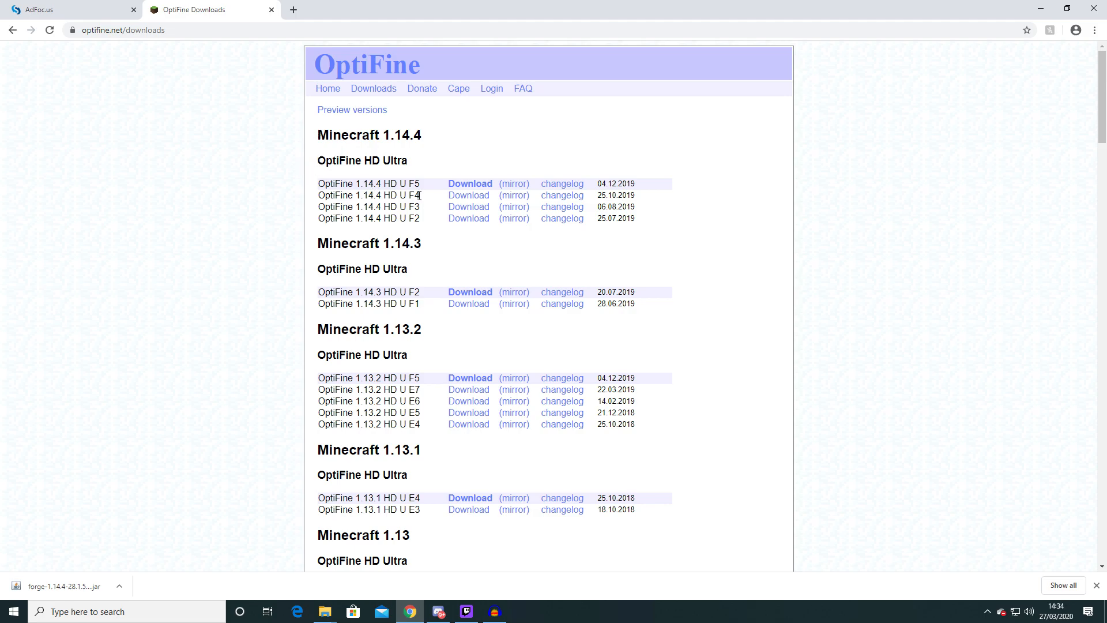
double_click(367, 195)
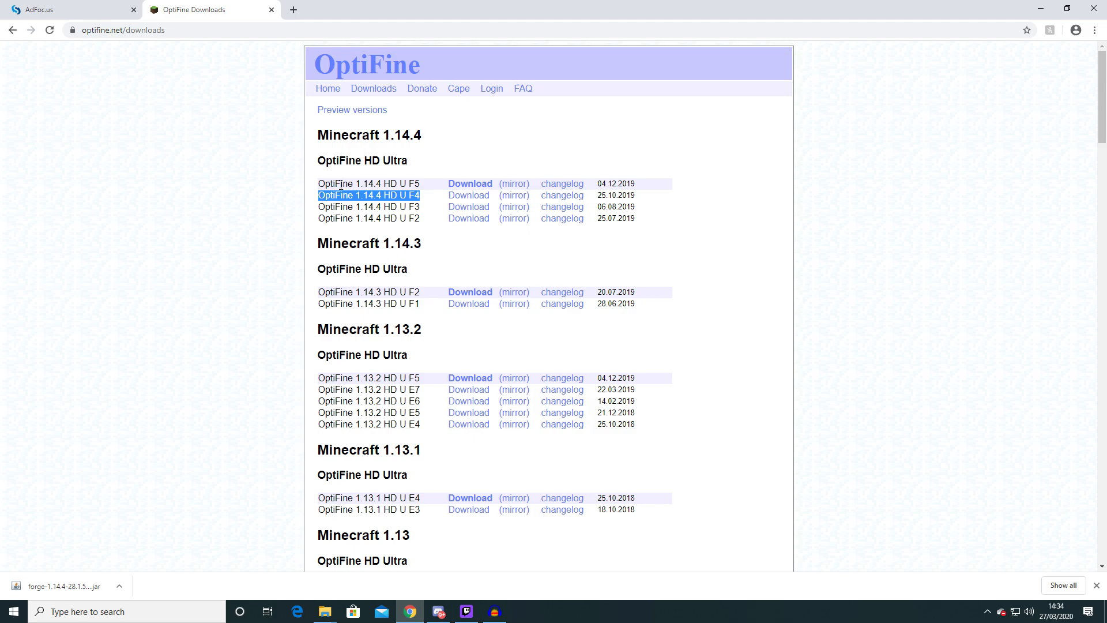
mouse_move(426, 141)
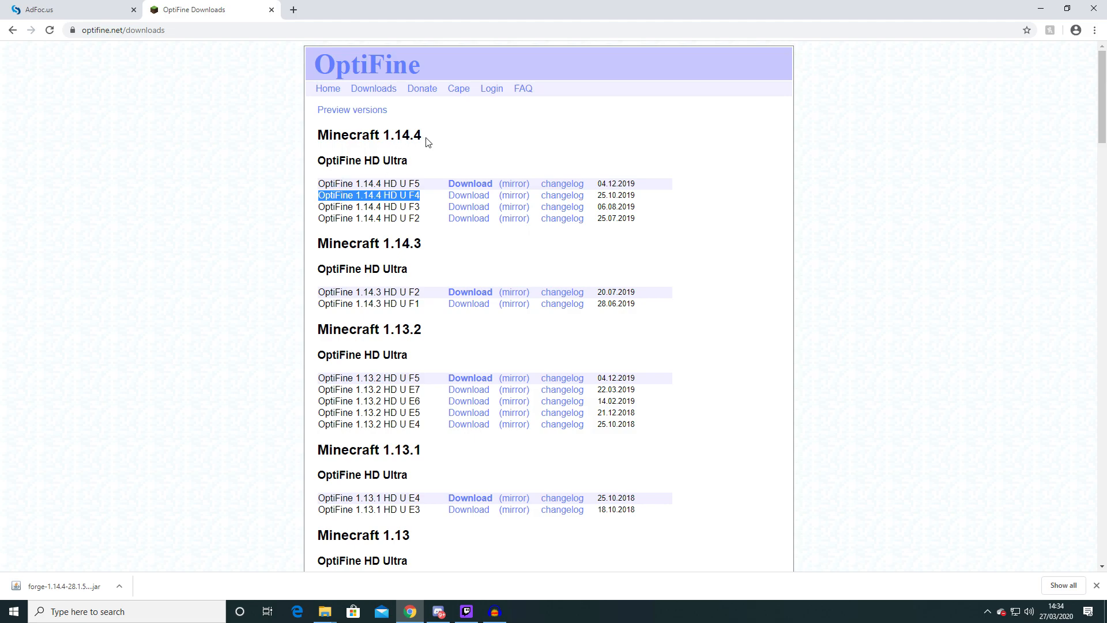
mouse_move(472, 128)
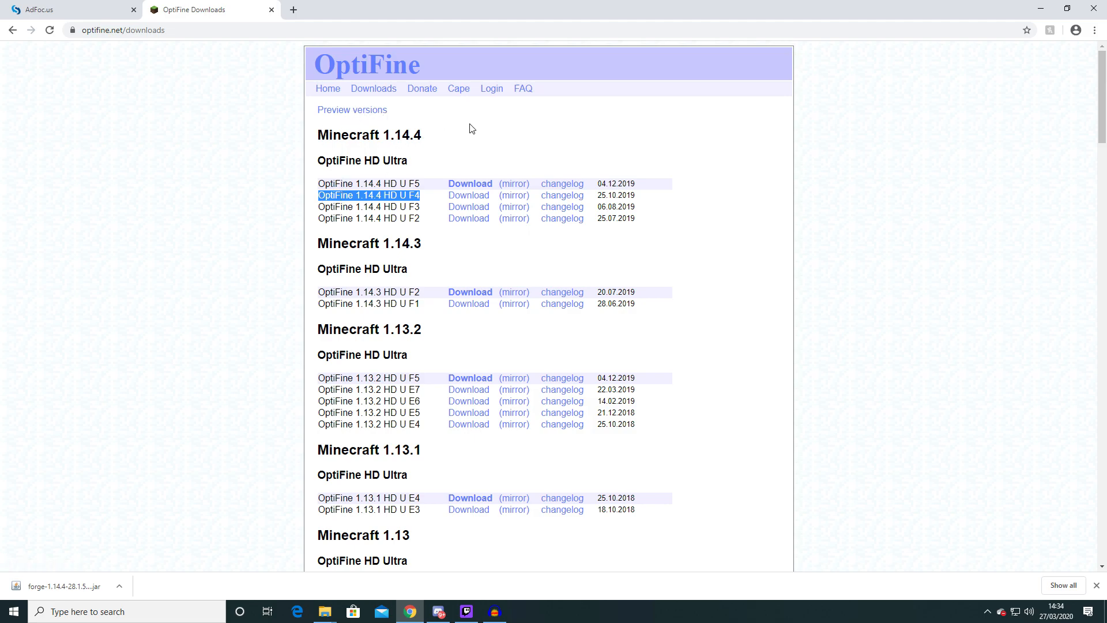
mouse_move(445, 140)
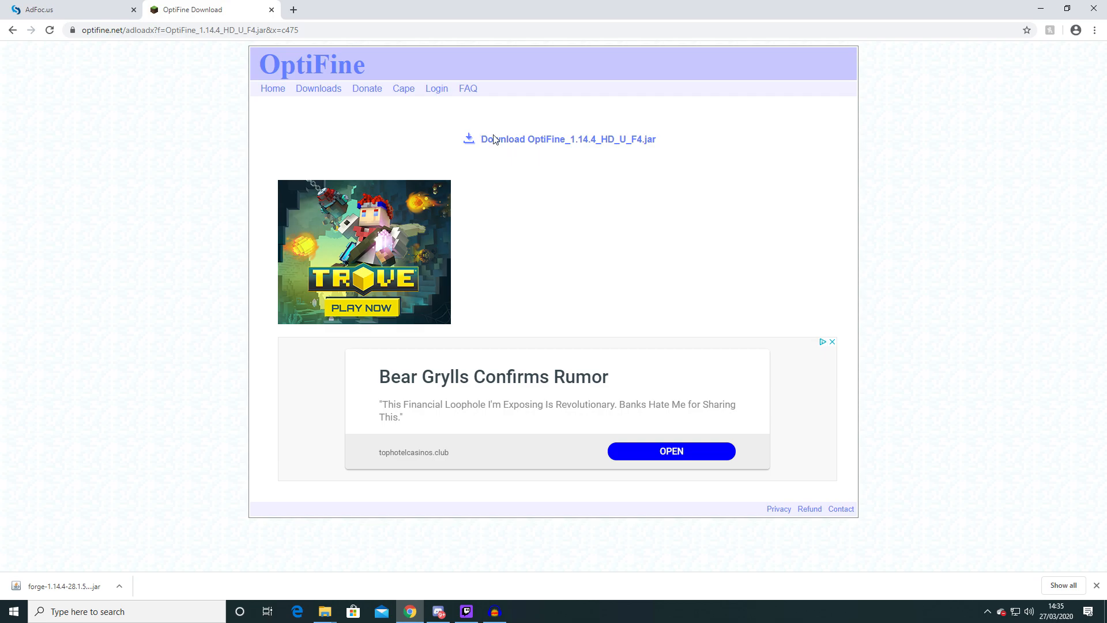
mouse_move(531, 143)
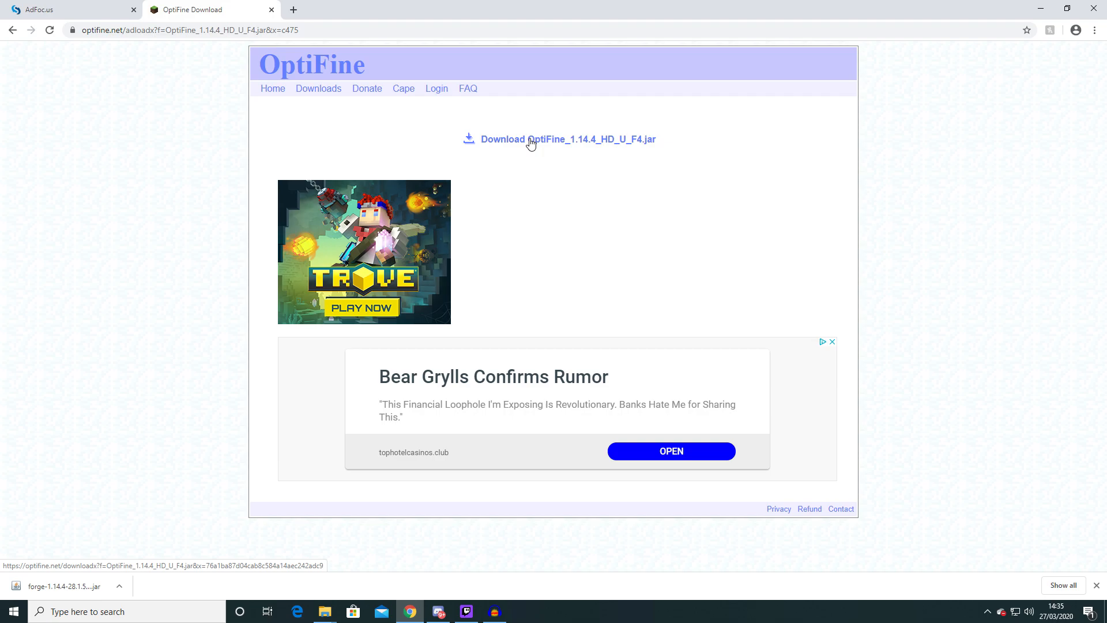
Step: Start the download of OptiFine_1.14.4_HD_U_F4.jar from its download page
click(568, 139)
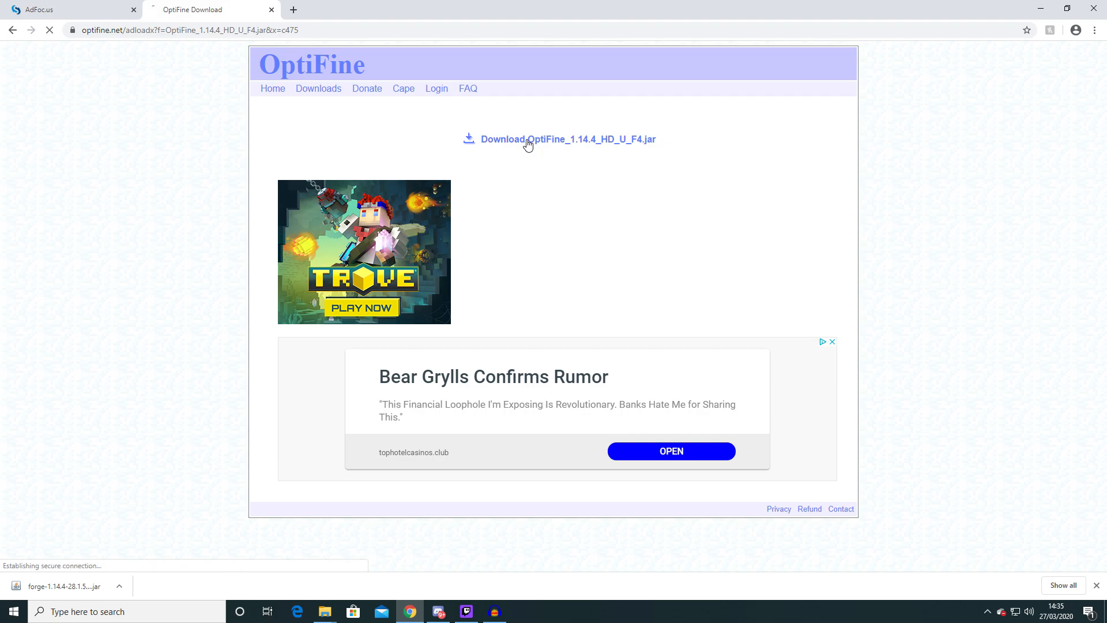
click(568, 139)
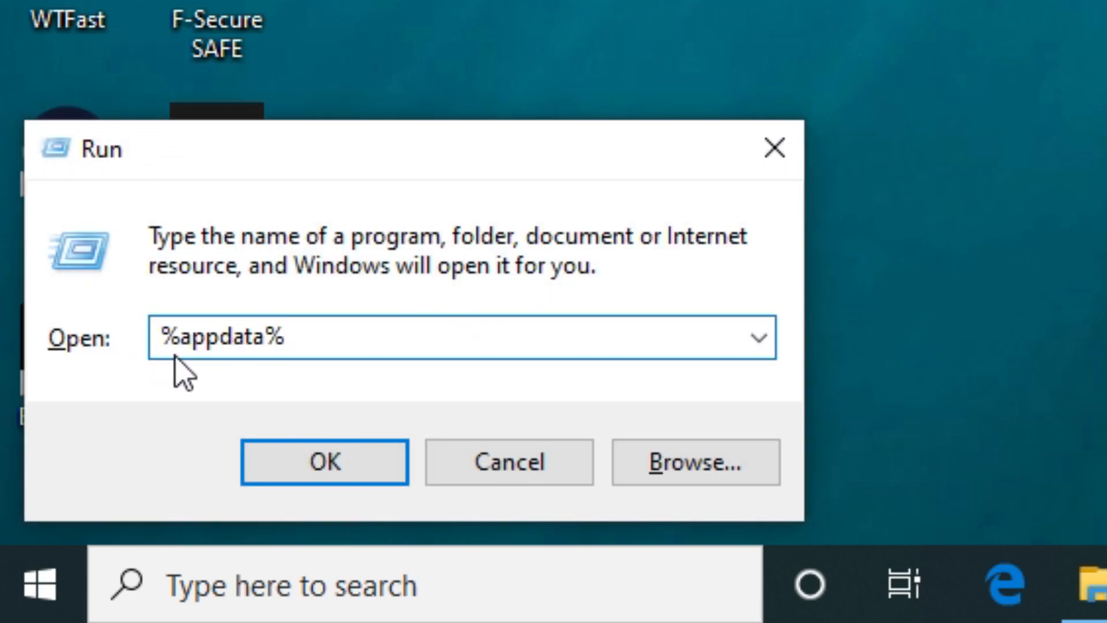
Step: From %appdata%, open .minecraft and then its mods folder holding the OptiFine jar
click(324, 462)
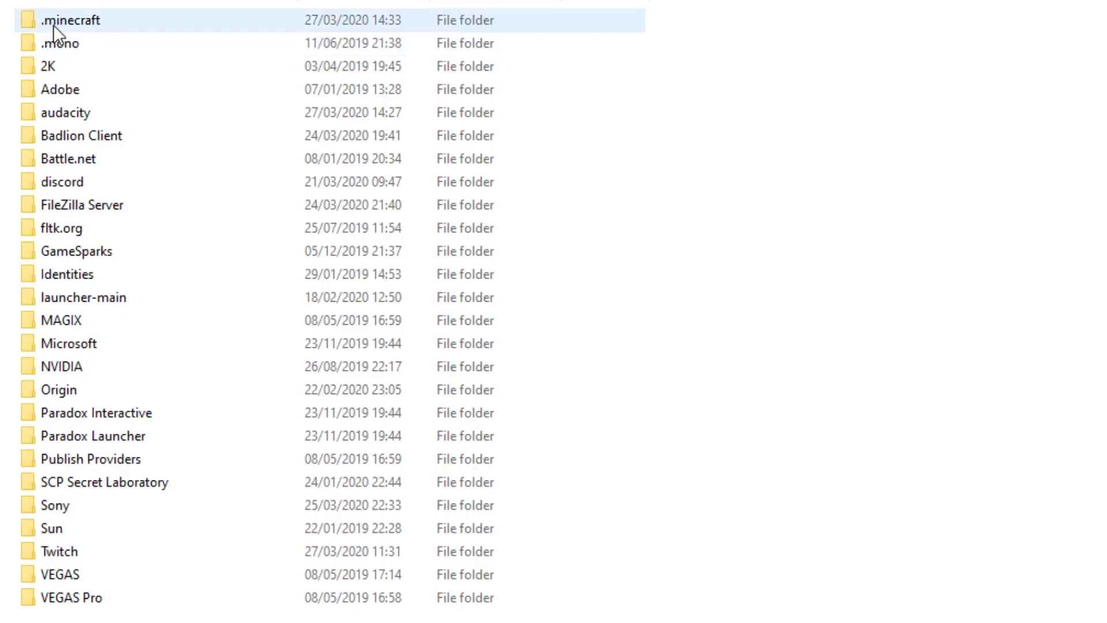
double_click(68, 20)
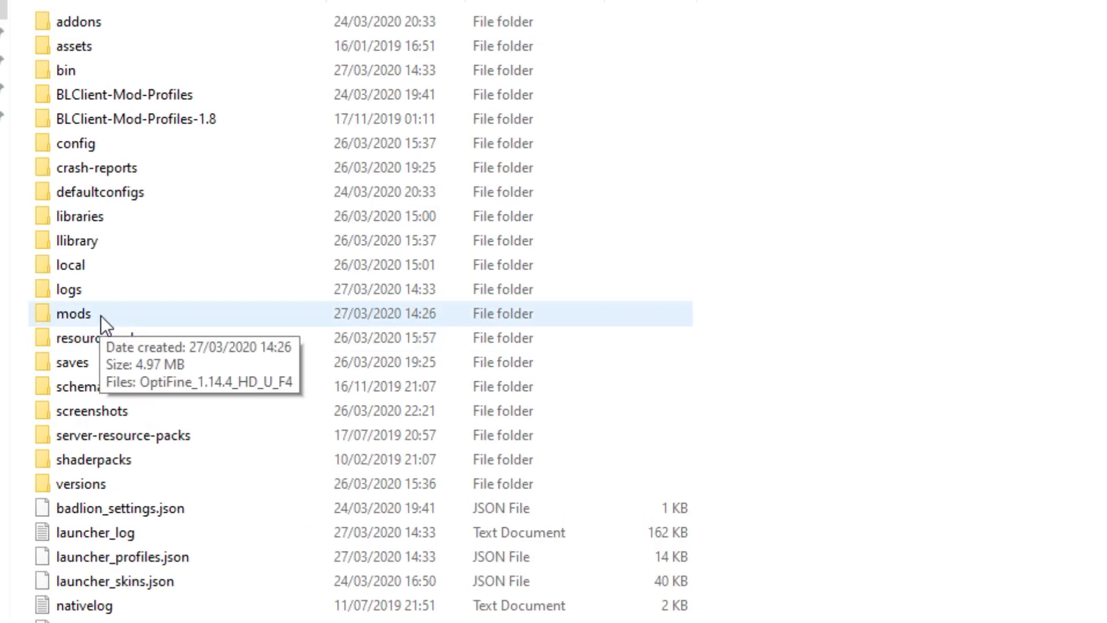
double_click(73, 313)
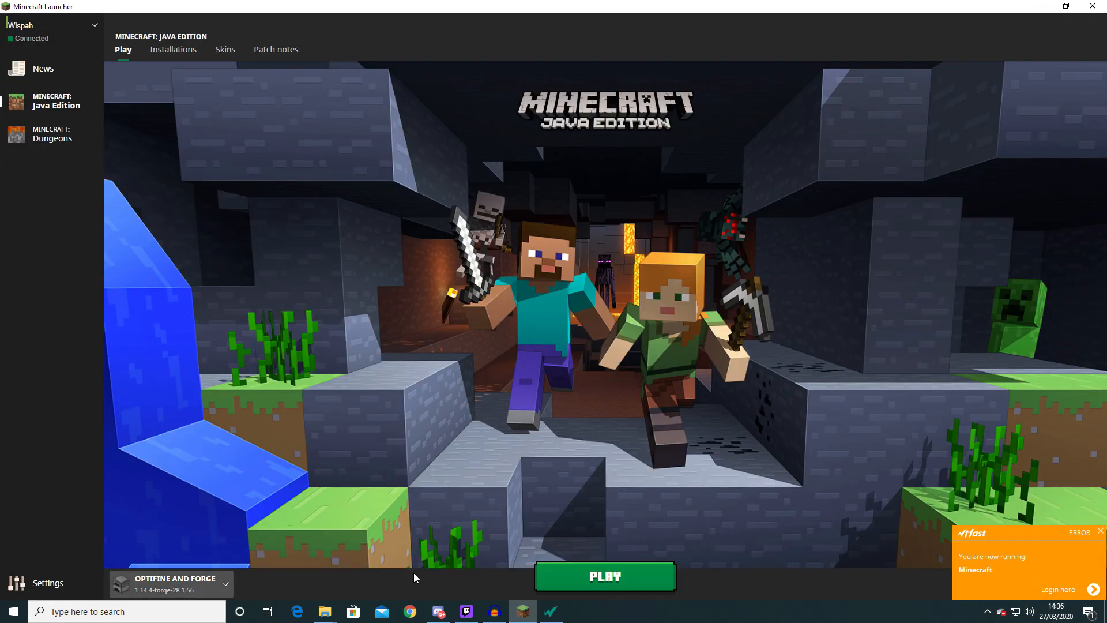
Step: Launch OPTIFINE AND FORGE and create a new Creative singleplayer world
click(604, 577)
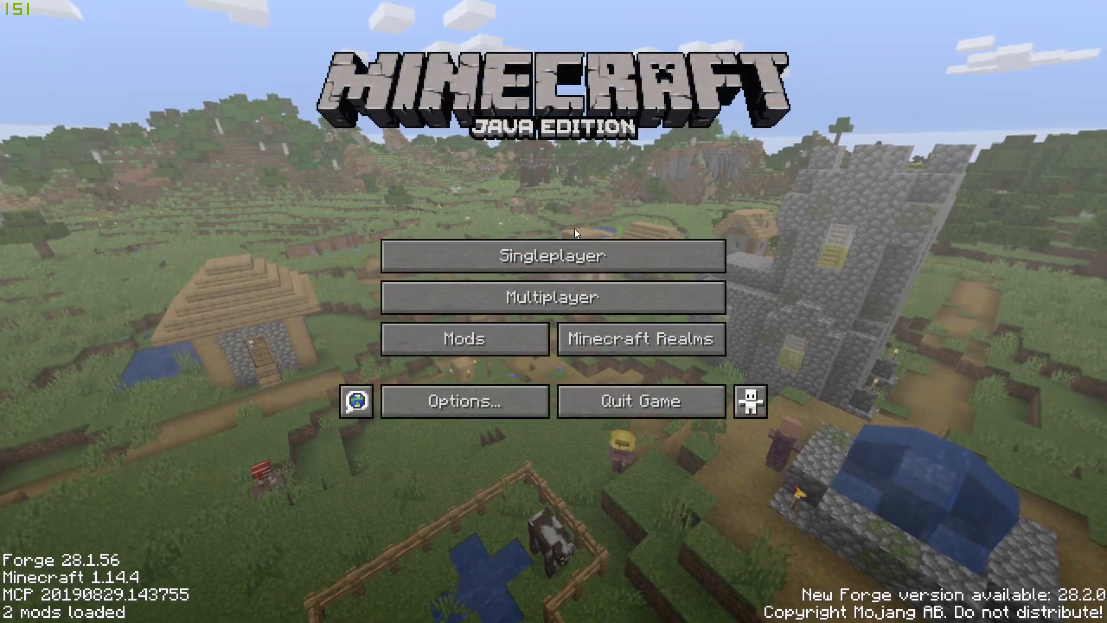
click(551, 256)
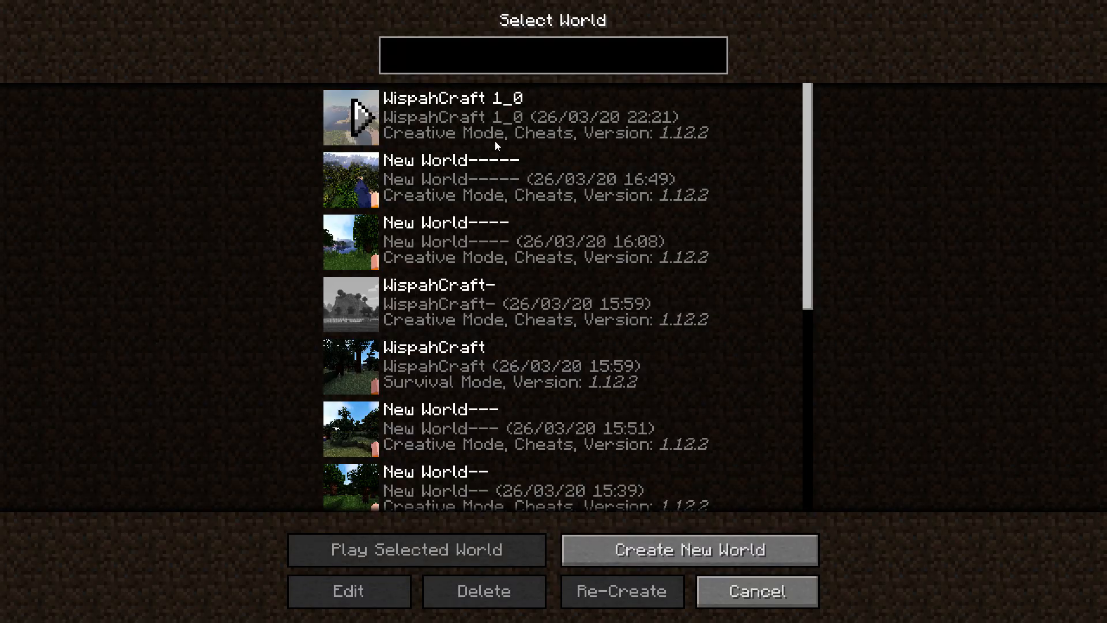
scroll(down, 3)
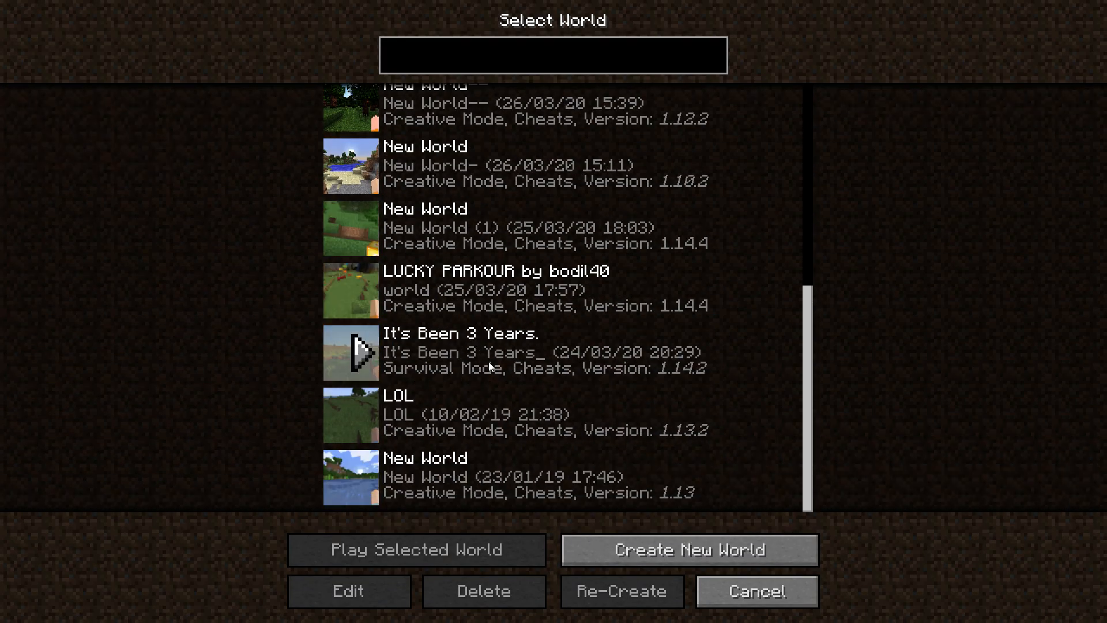
click(687, 549)
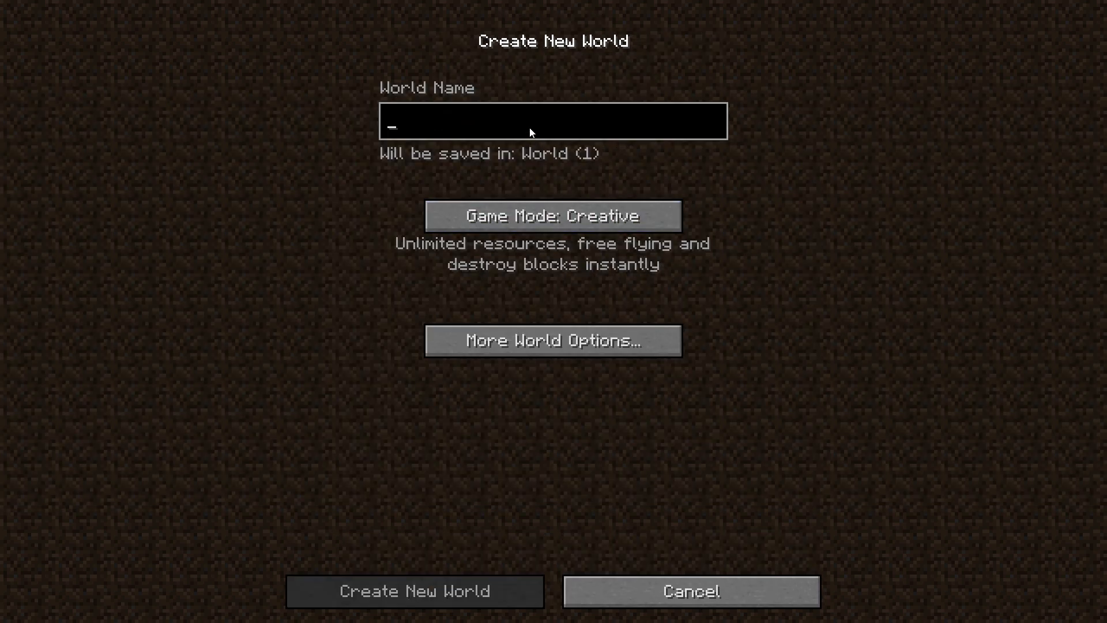
click(415, 591)
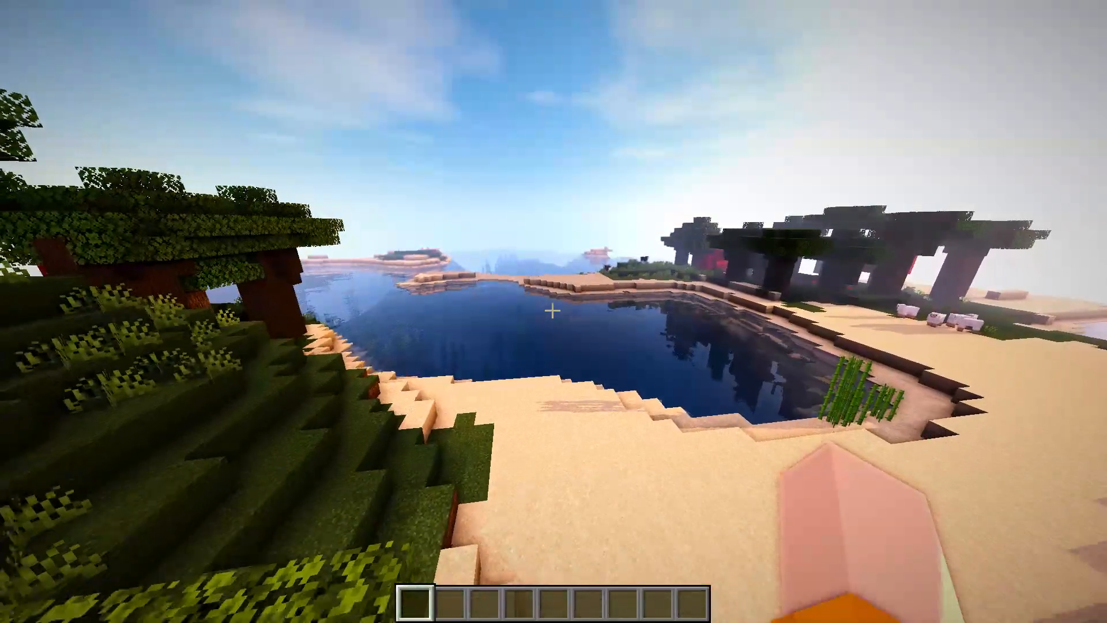
Step: In Video Settings > Shaders, replace BSLMedium with RudoPlays Shader.zip and return to the world
key(Escape)
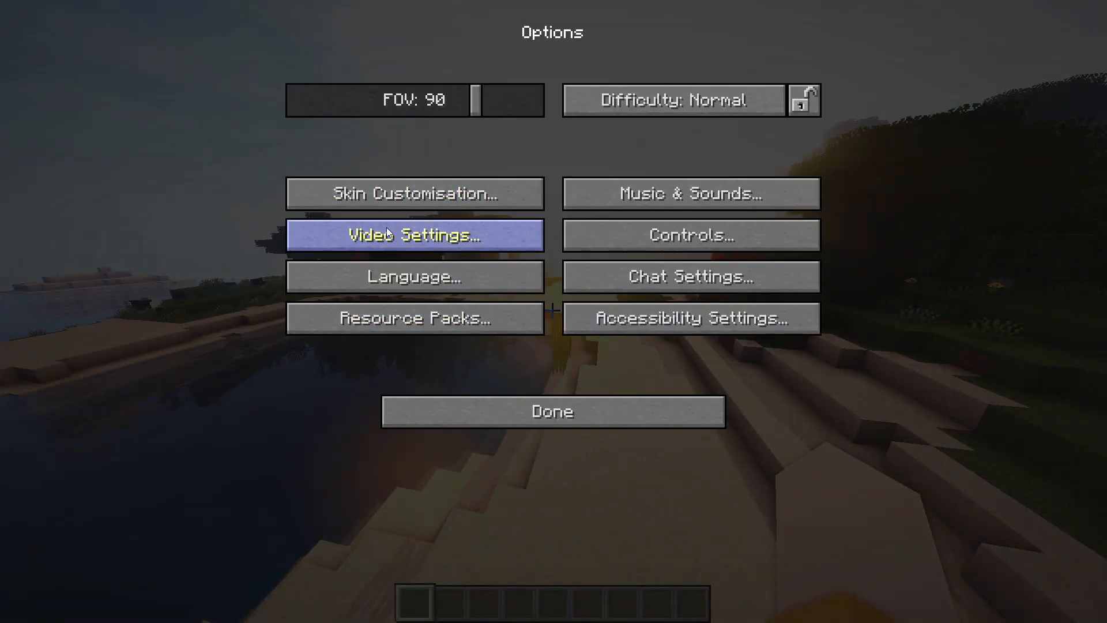
click(415, 234)
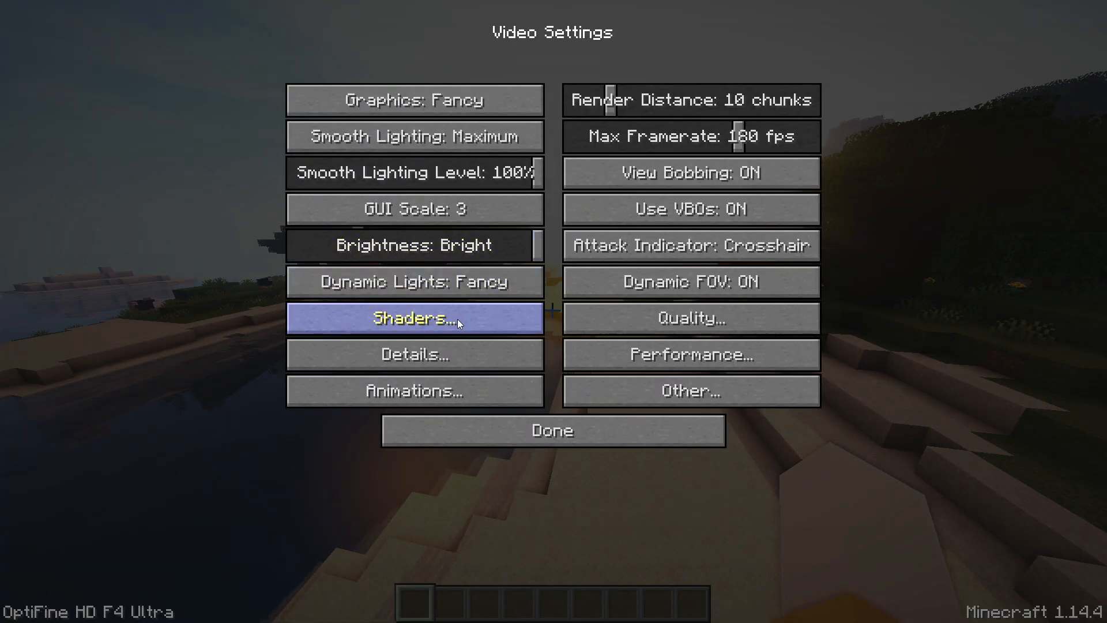
click(414, 319)
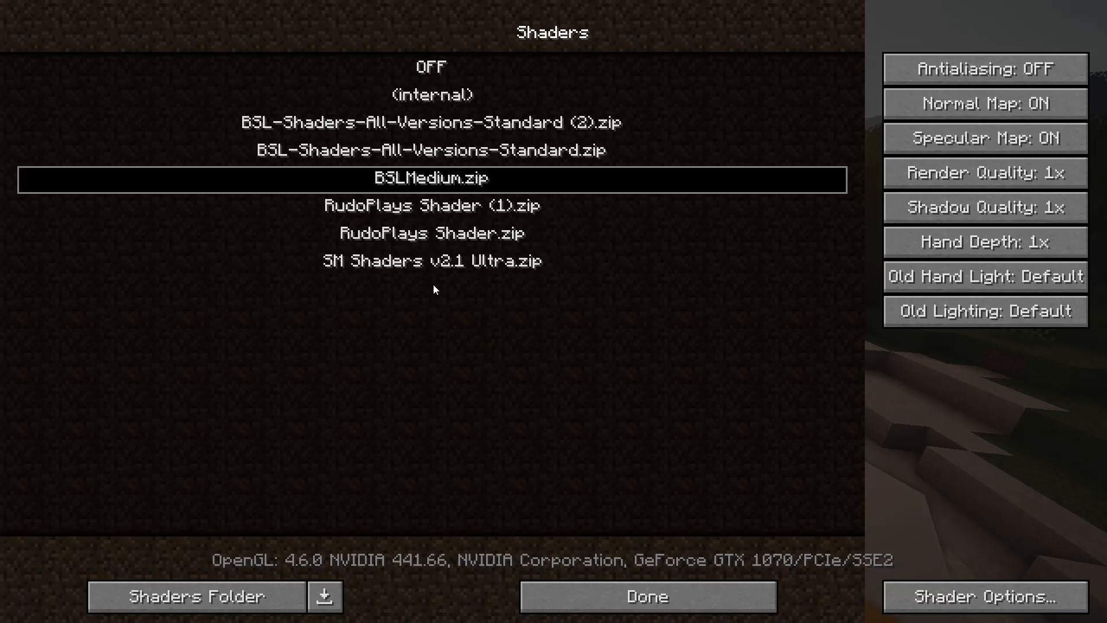
click(646, 596)
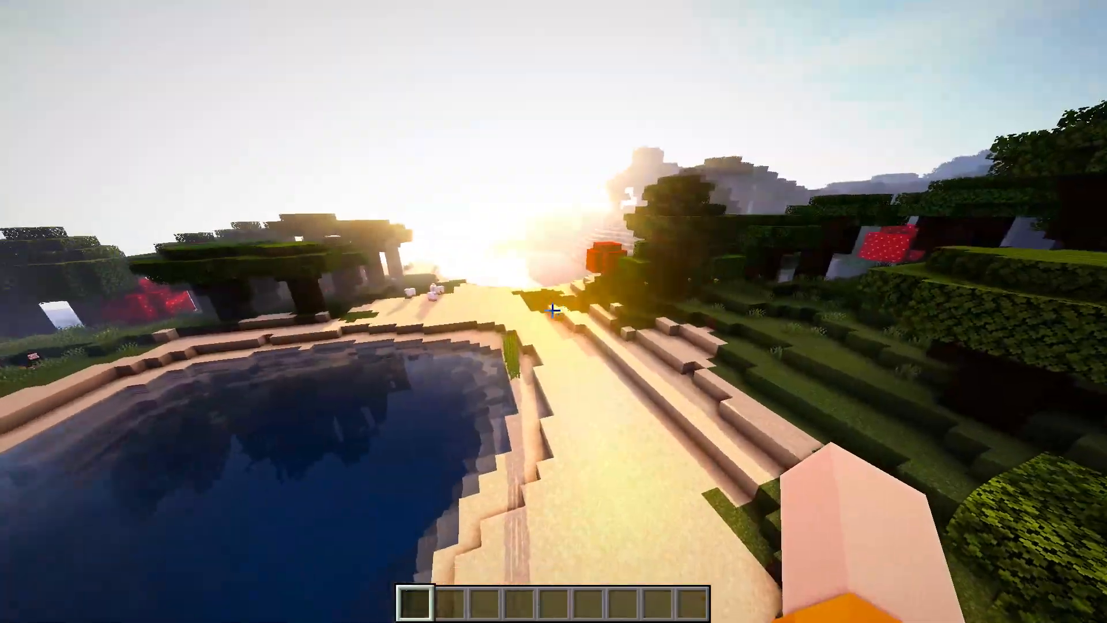
mouse_move(553, 312)
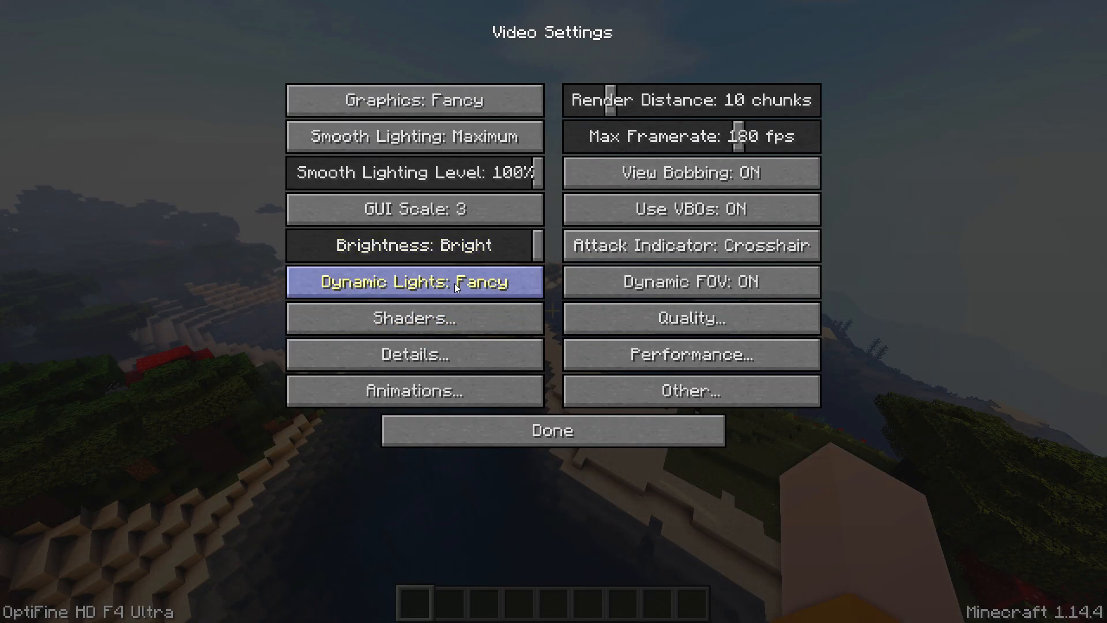
click(415, 318)
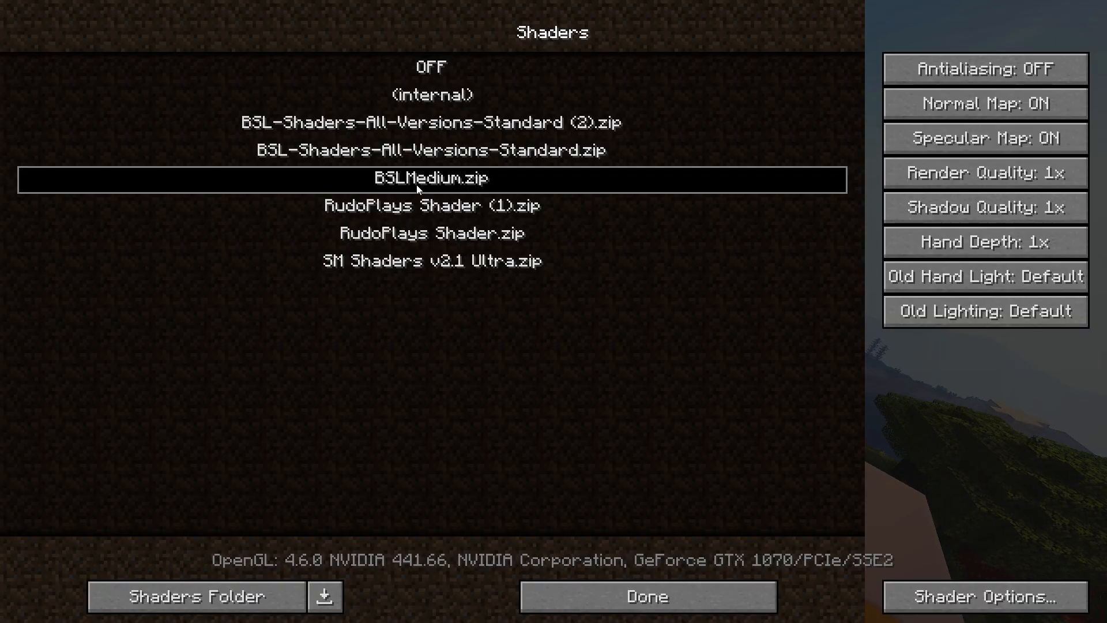
click(646, 596)
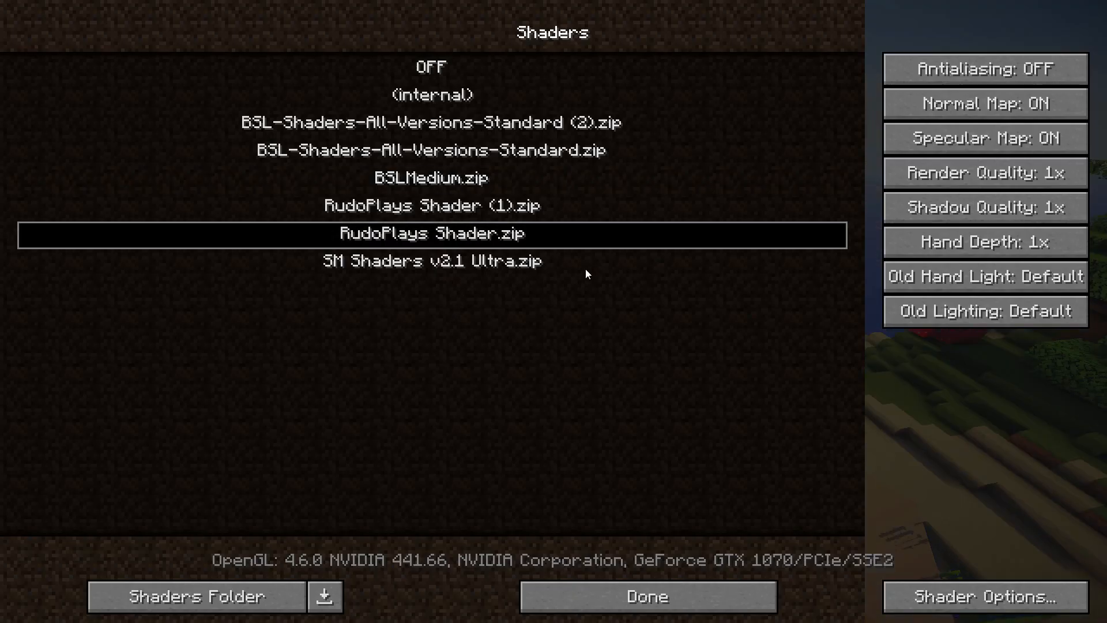
click(646, 596)
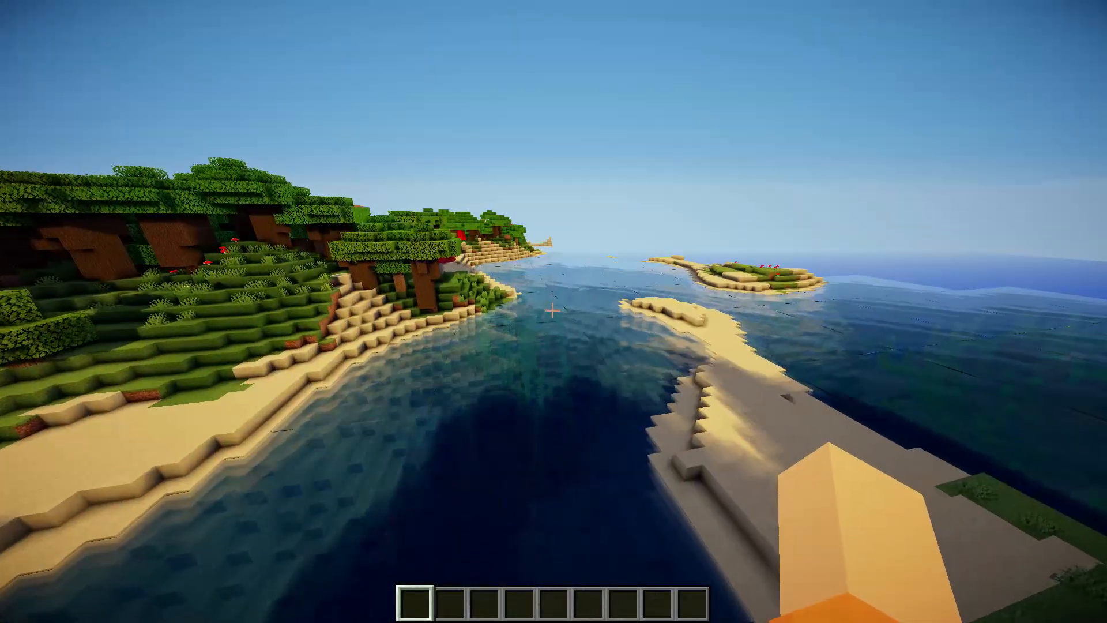
Step: Visit Video Settings > Performance, then return to the shaded world
key(Escape)
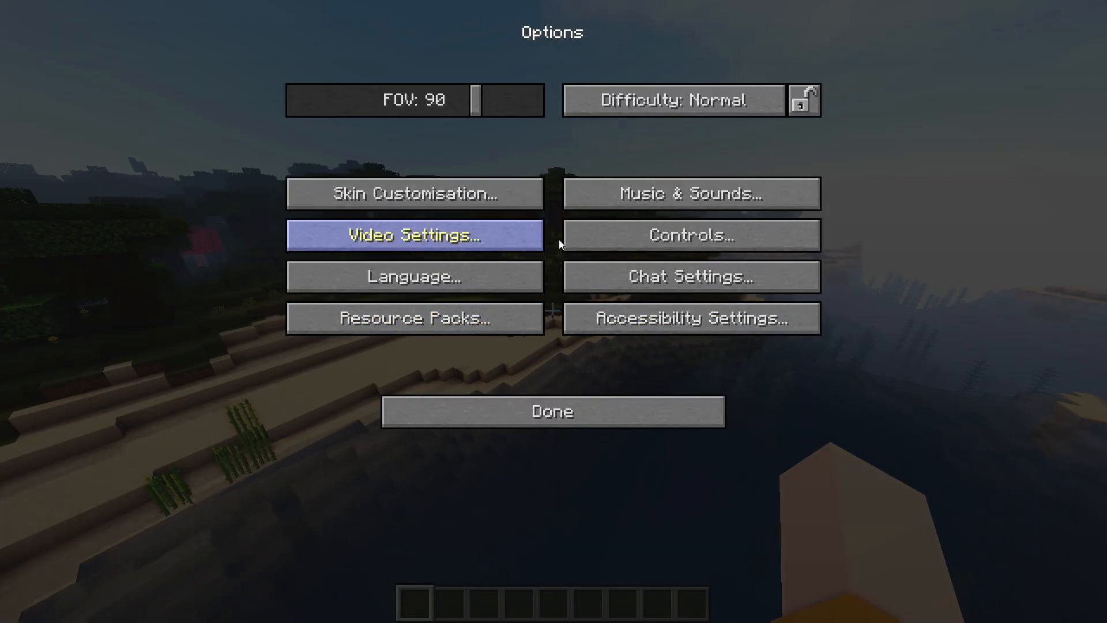
click(413, 235)
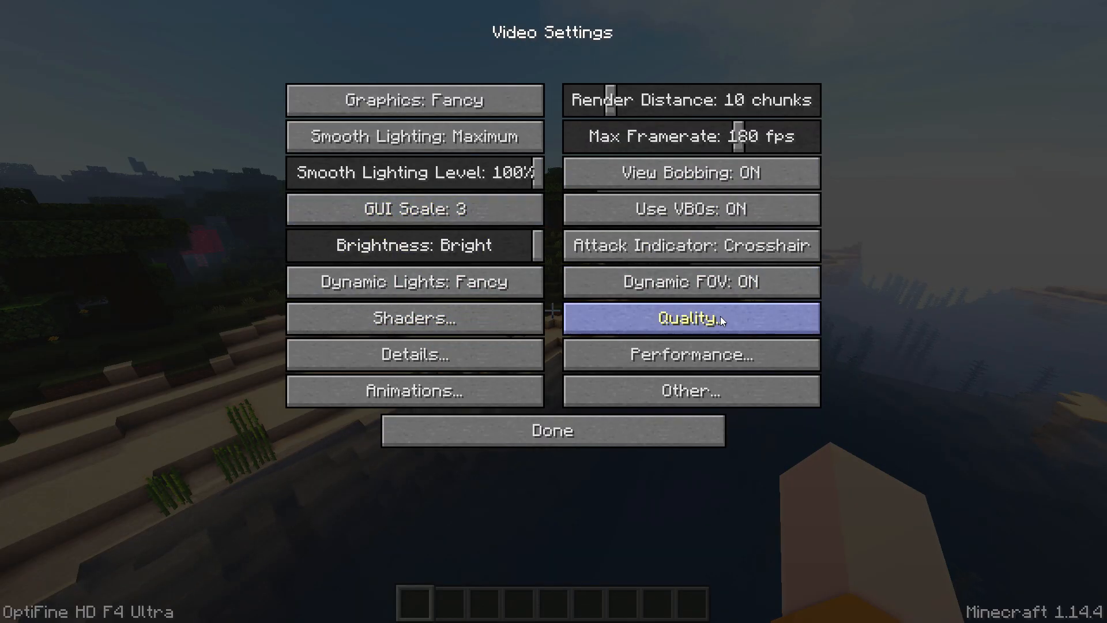
click(691, 354)
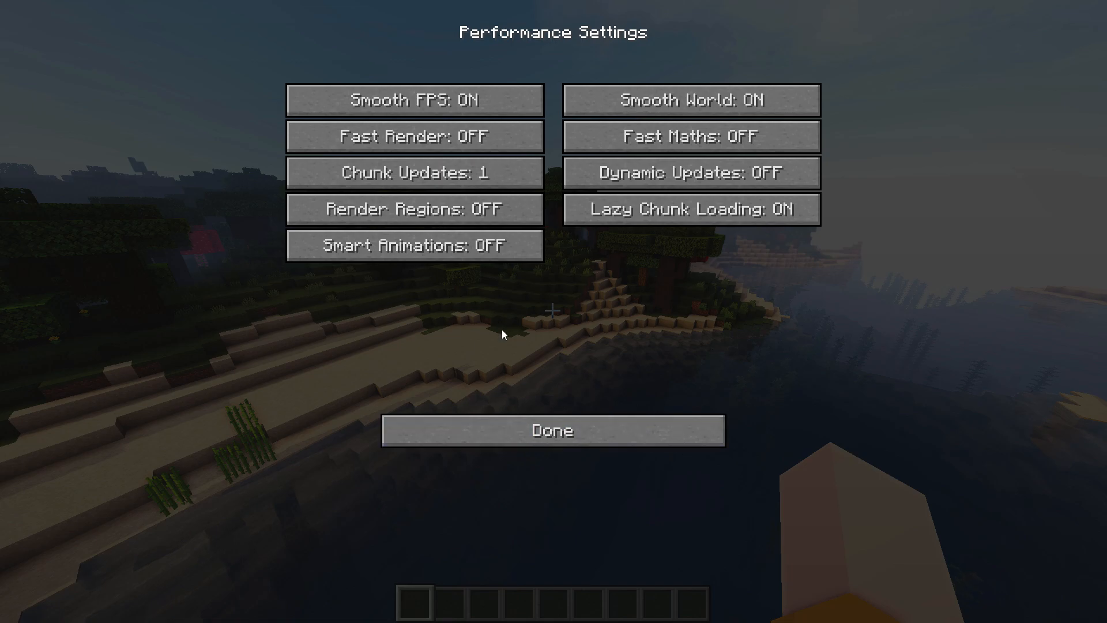
click(552, 430)
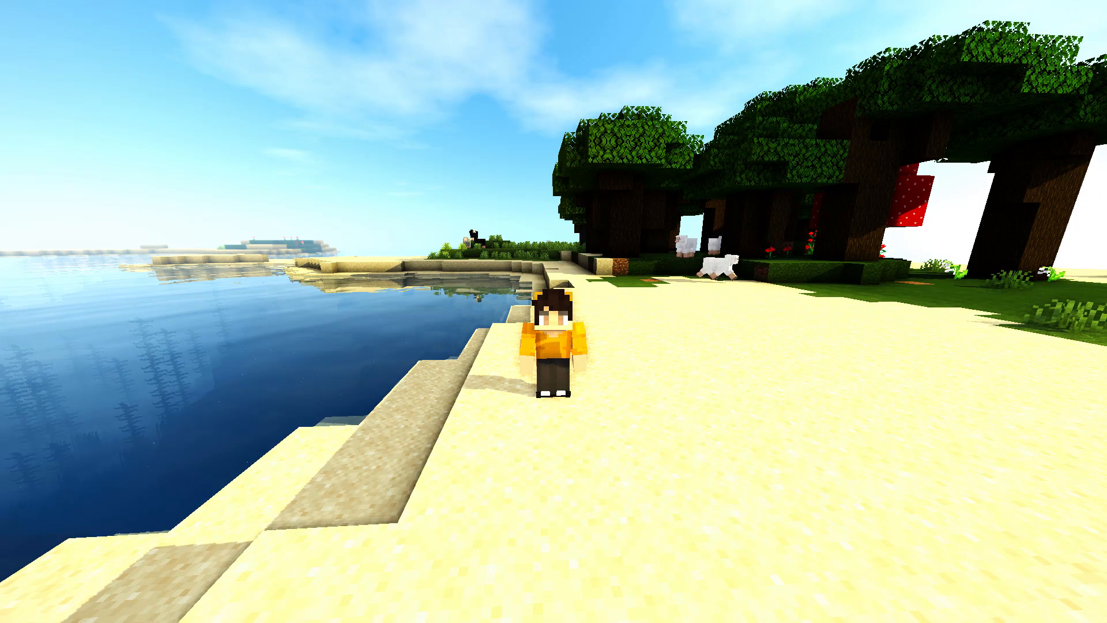
mouse_move(554, 312)
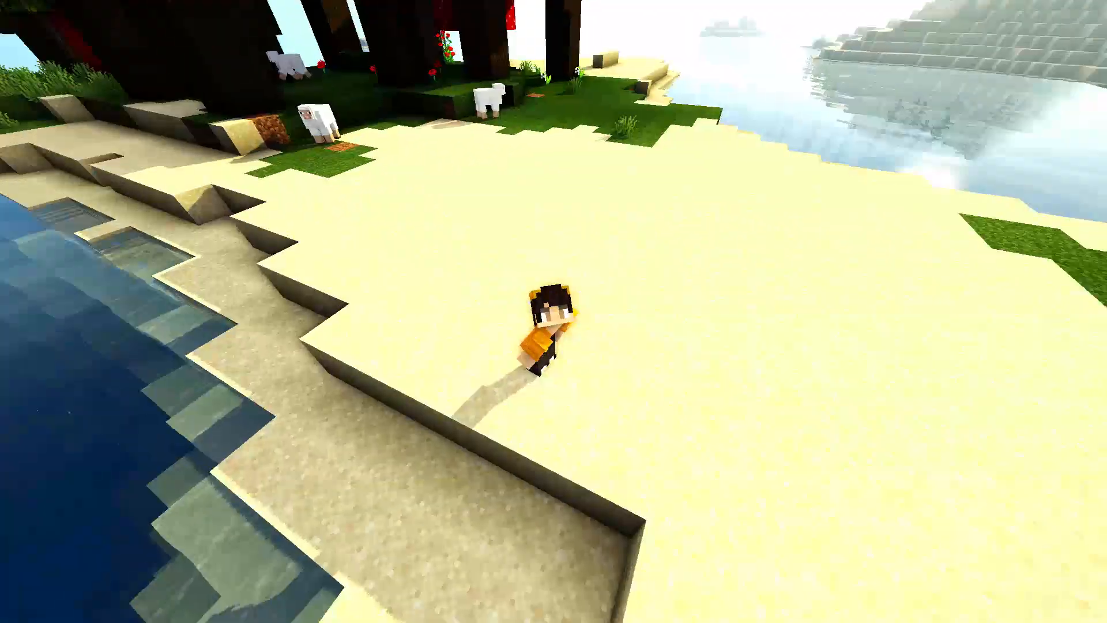
mouse_move(553, 311)
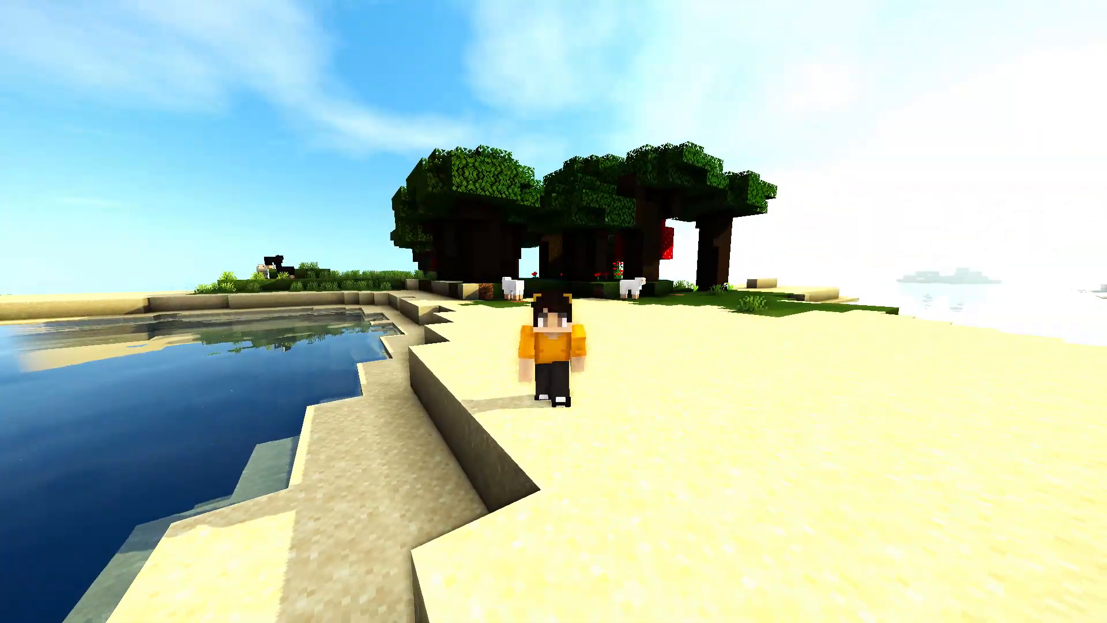